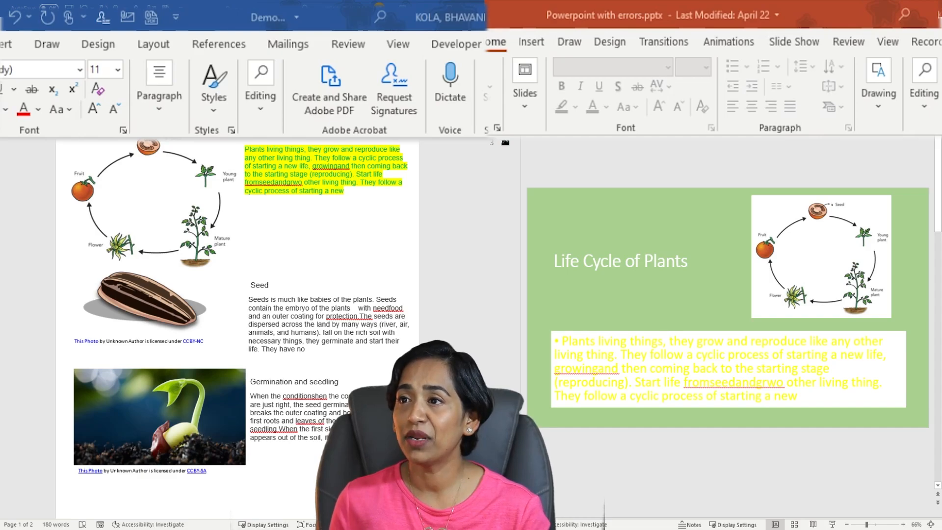
Run Check Accessibility on the plant documents to list alt text and contrast issues
left_click(347, 44)
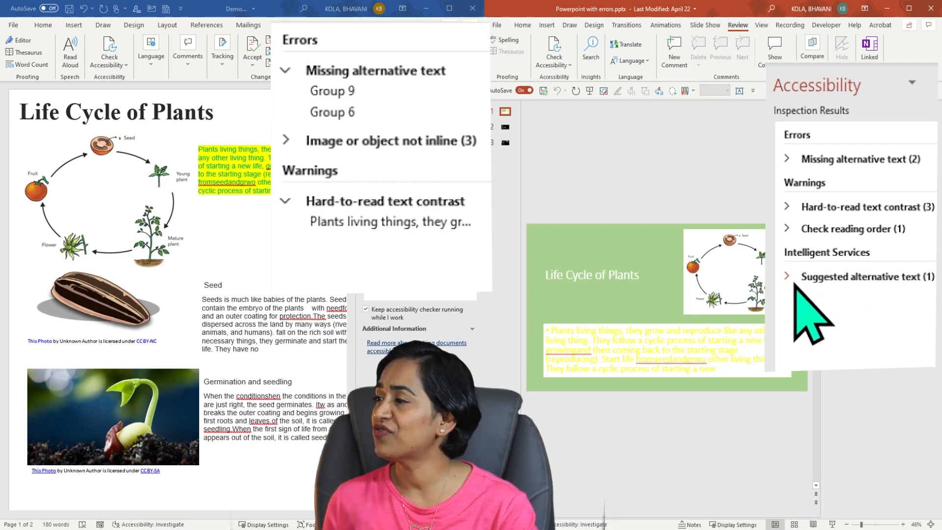
left_click(787, 276)
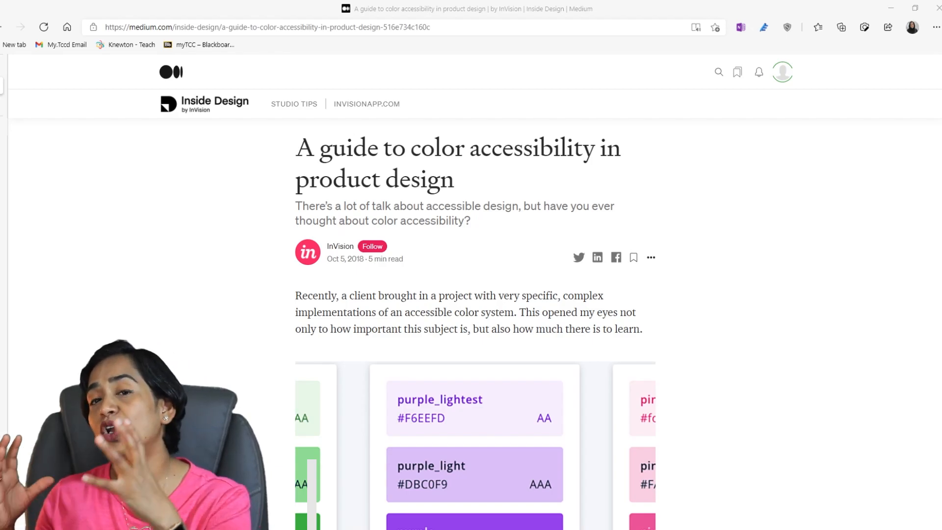
Scroll through the color accessibility guide to the AA and AAA contrast swatches
scroll("down", 3)
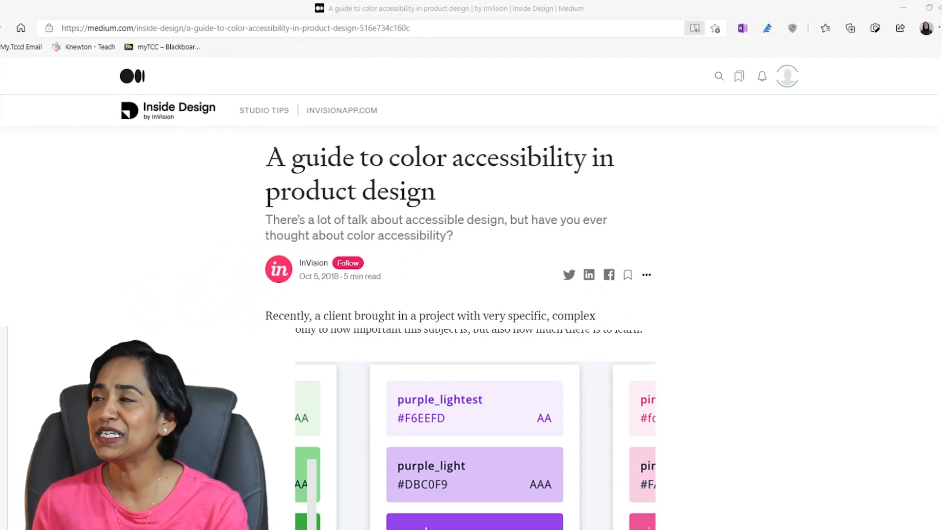
Show the article in Immersive Reader and start reading it aloud
left_click(695, 27)
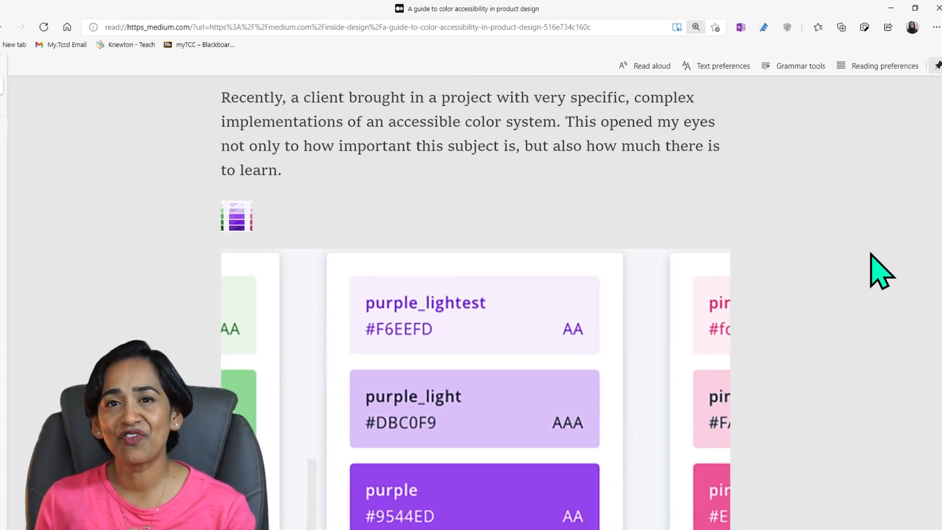
scroll("down", 3)
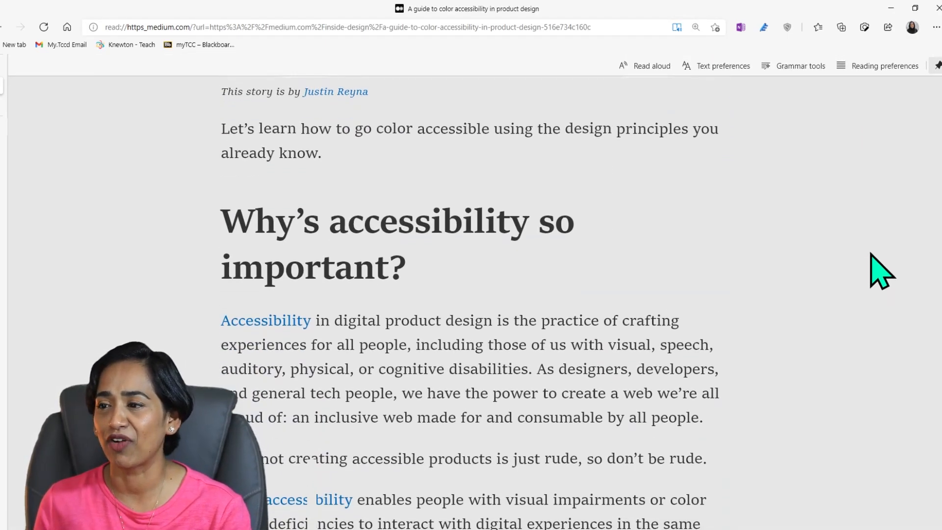
scroll("down", 3)
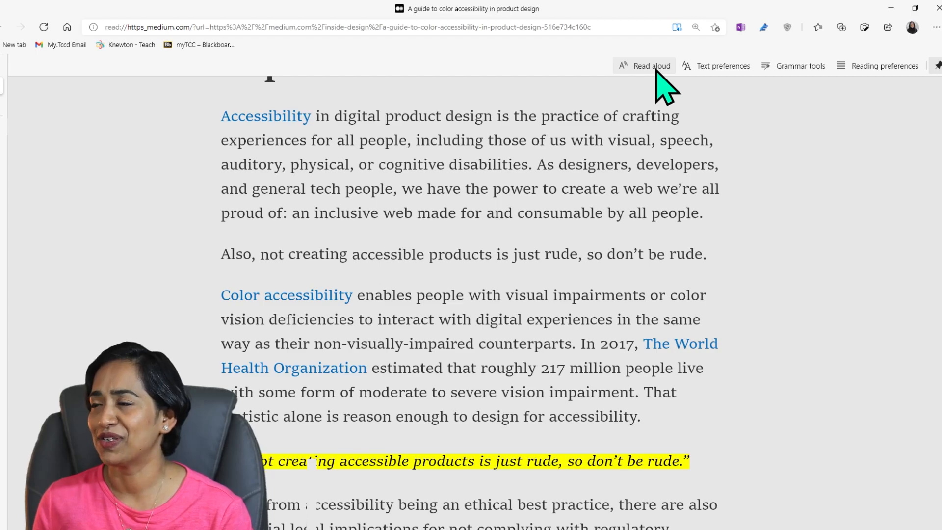
left_click(643, 66)
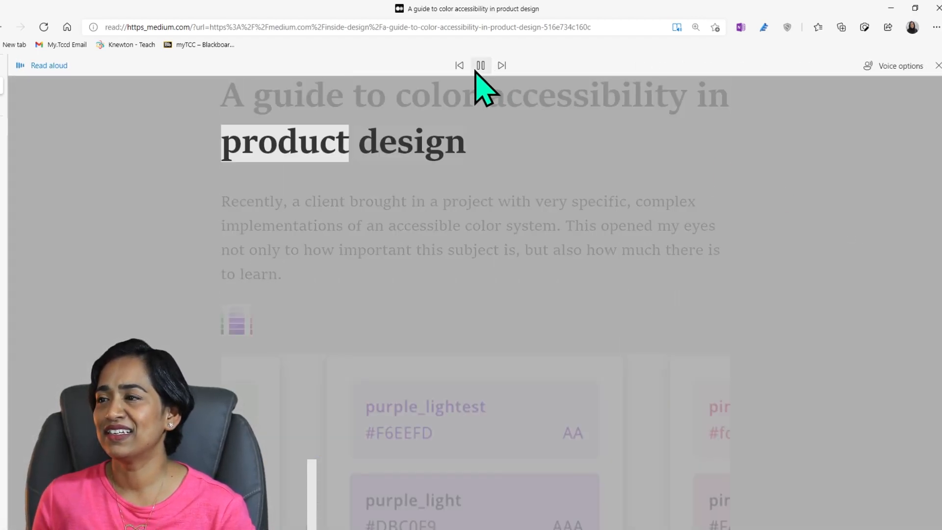
left_click(481, 64)
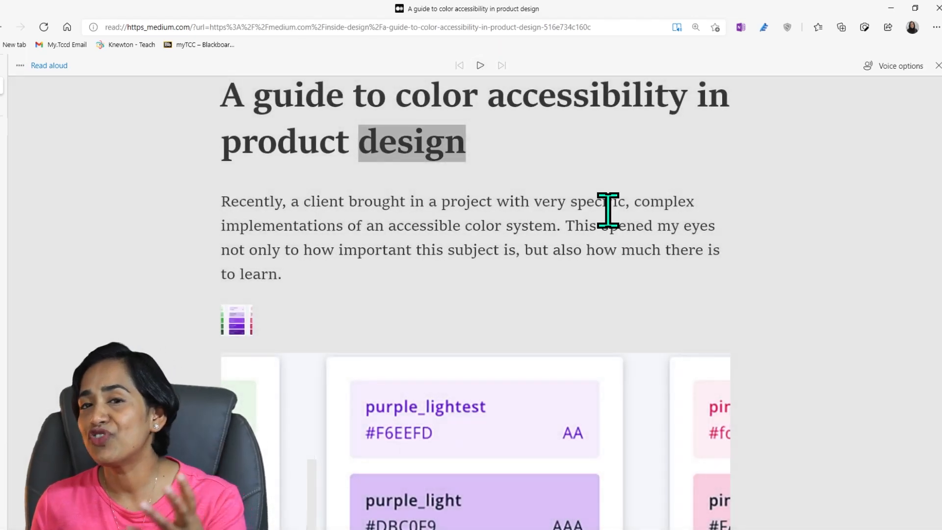
mouse_move(613, 228)
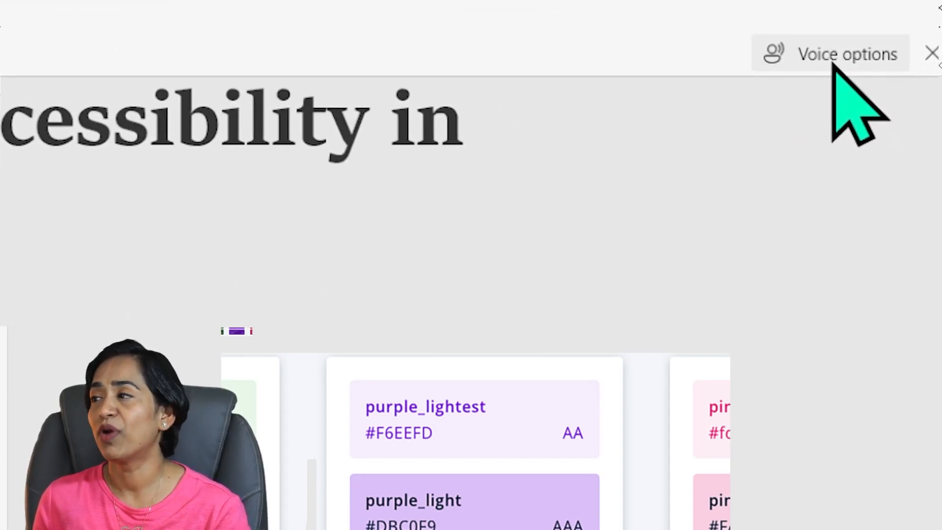
Raise the read-aloud speed to fast, resume reading, and browse the available voices
left_click(837, 54)
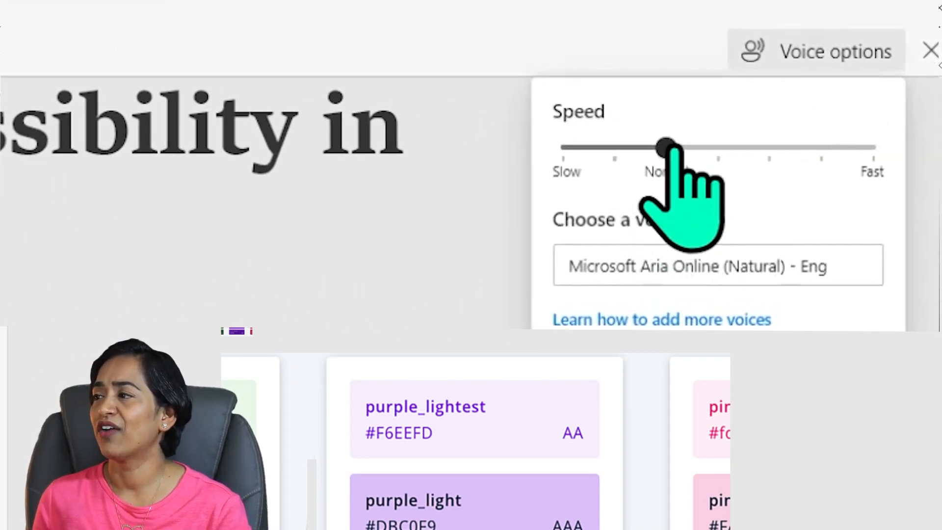
left_click_drag(664, 146, 770, 146)
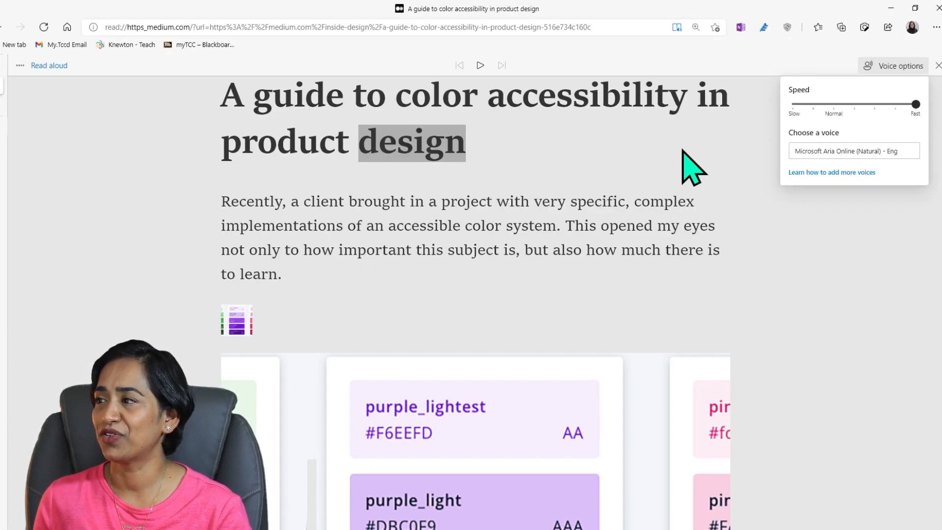
left_click(481, 65)
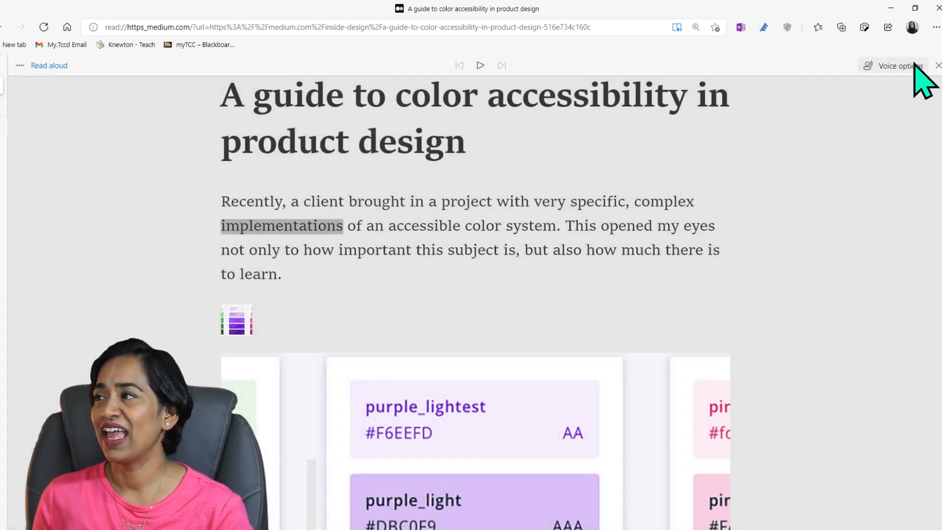
left_click(899, 65)
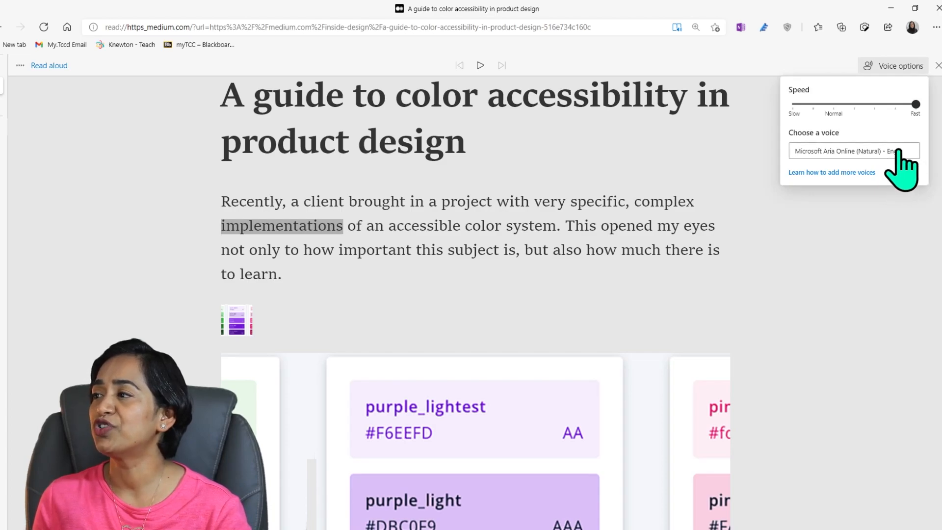
left_click(854, 152)
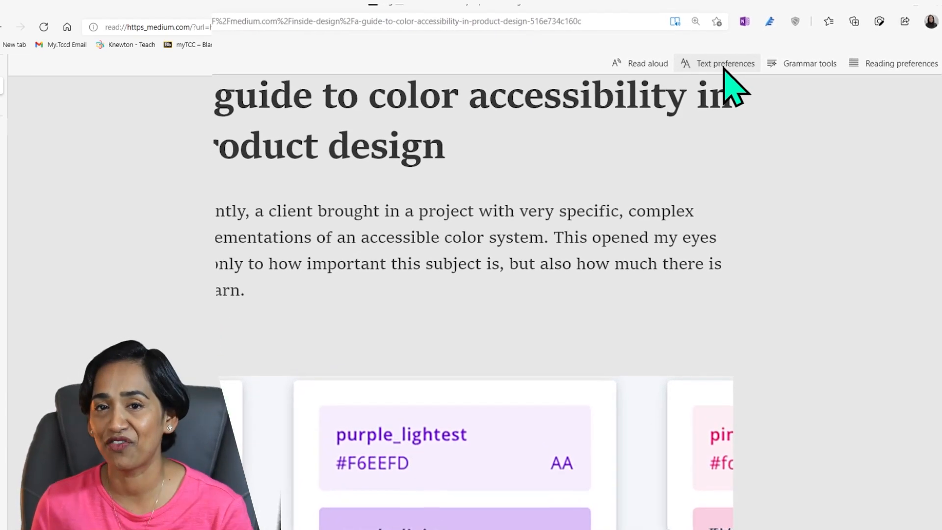
left_click(726, 63)
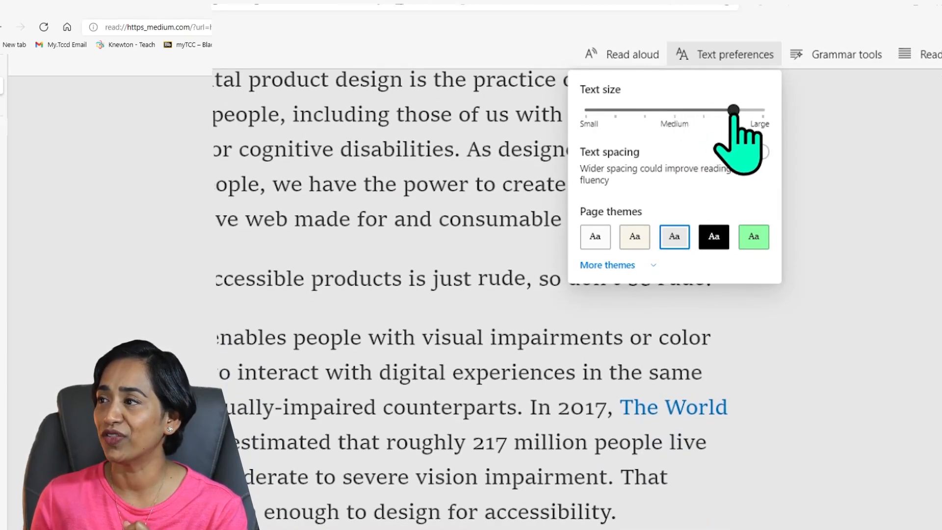
left_click_drag(732, 110, 674, 110)
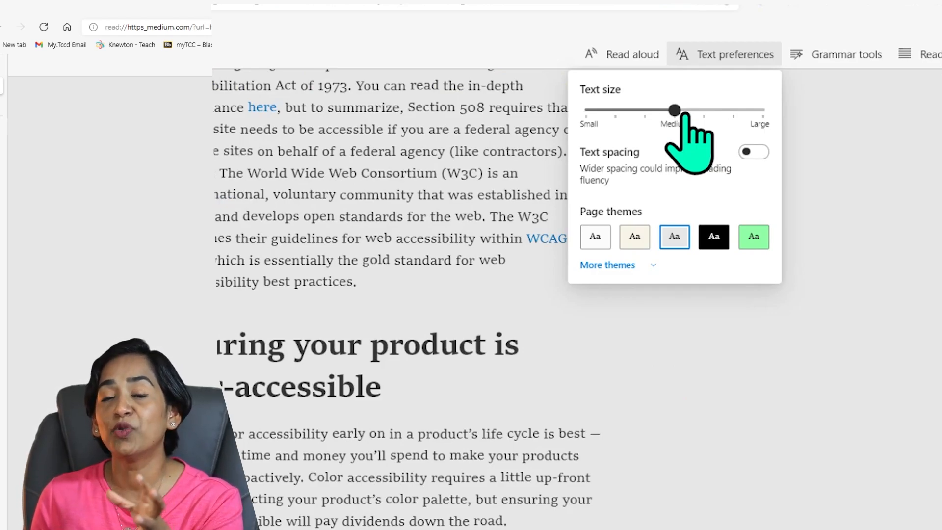
left_click_drag(674, 110, 732, 110)
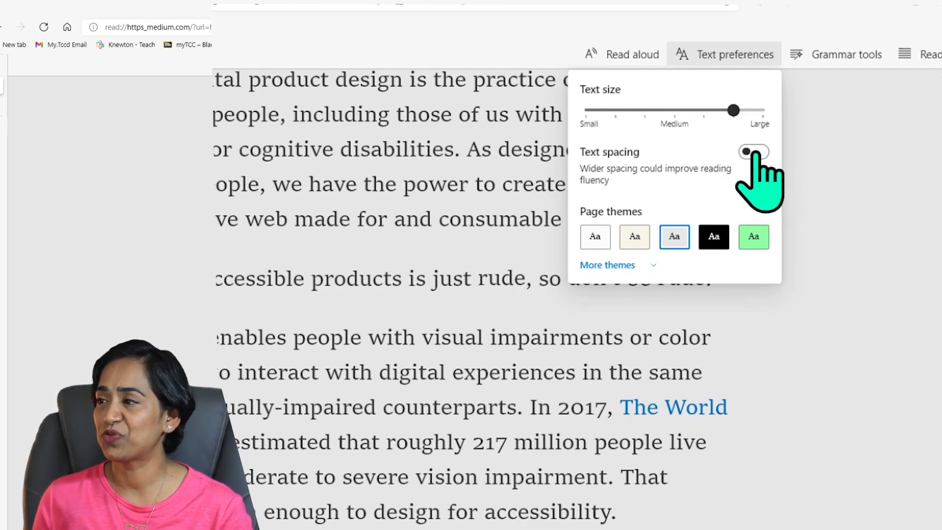
left_click(754, 151)
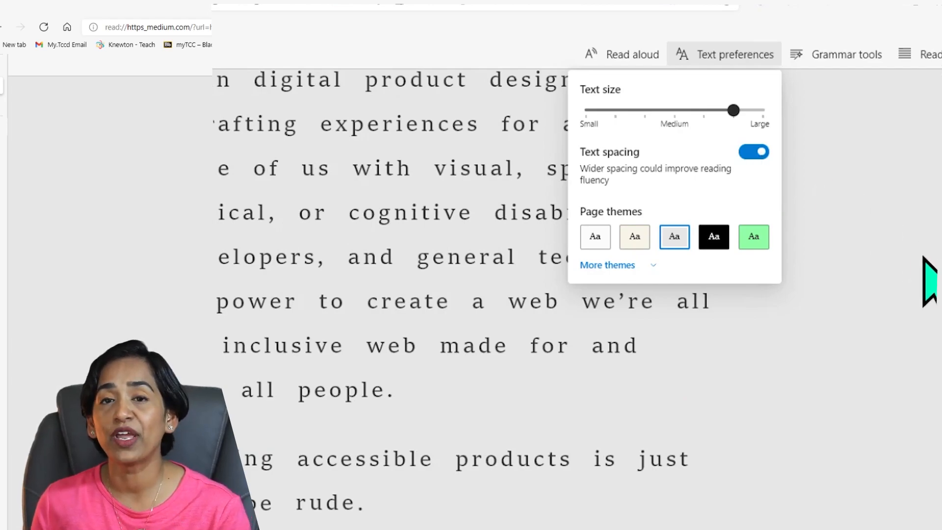
left_click(754, 152)
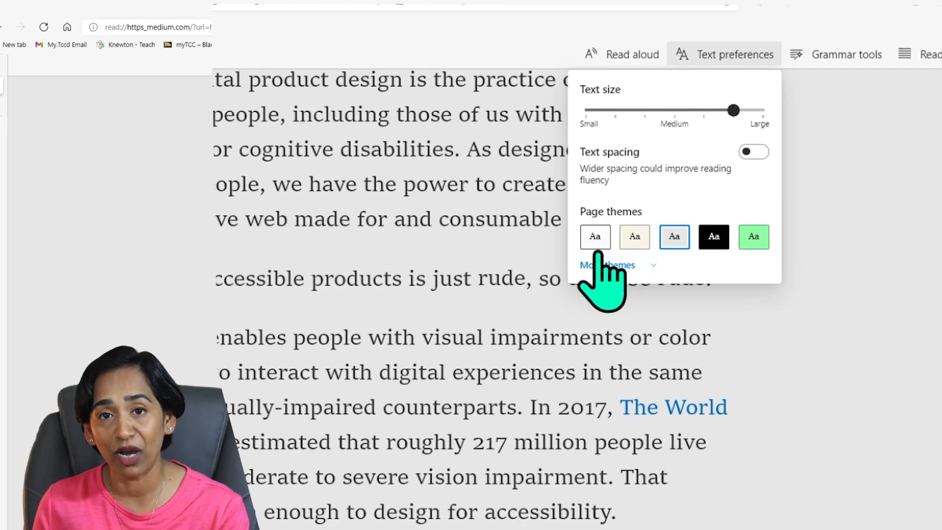
left_click(714, 237)
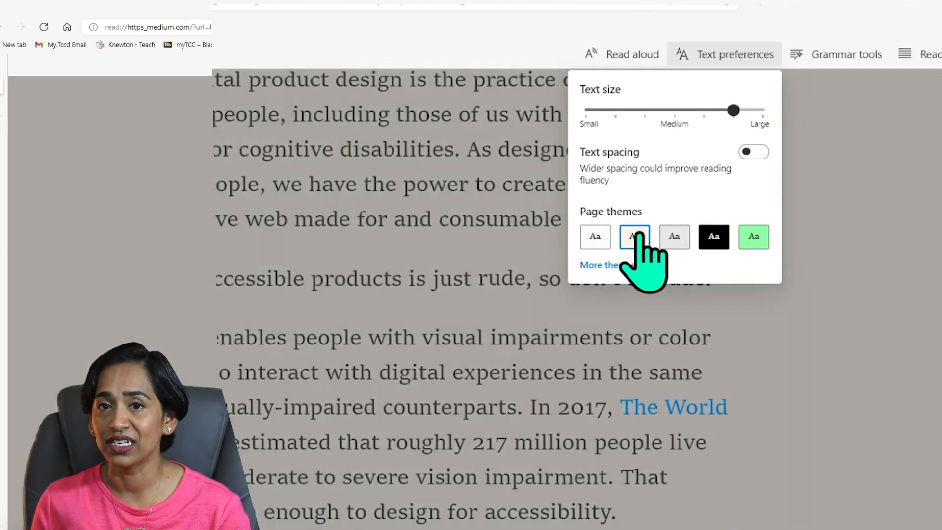
left_click(602, 265)
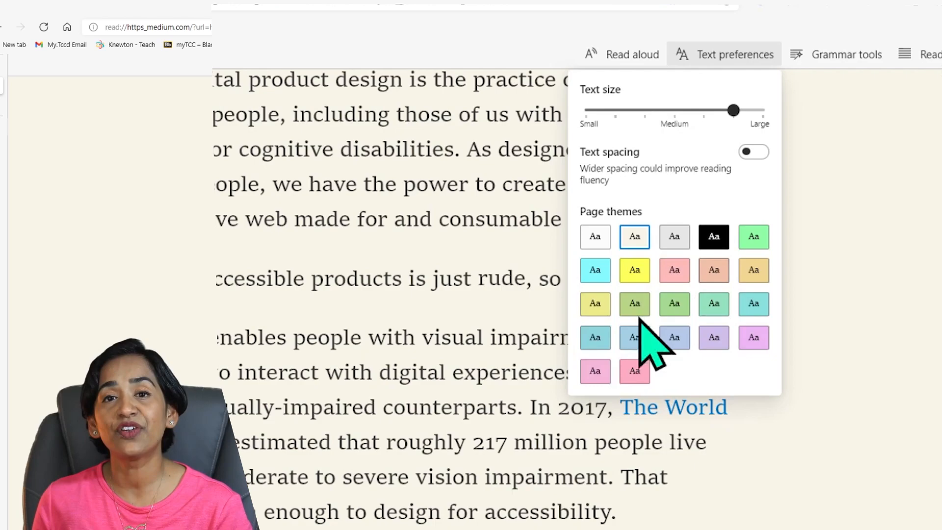
left_click(634, 270)
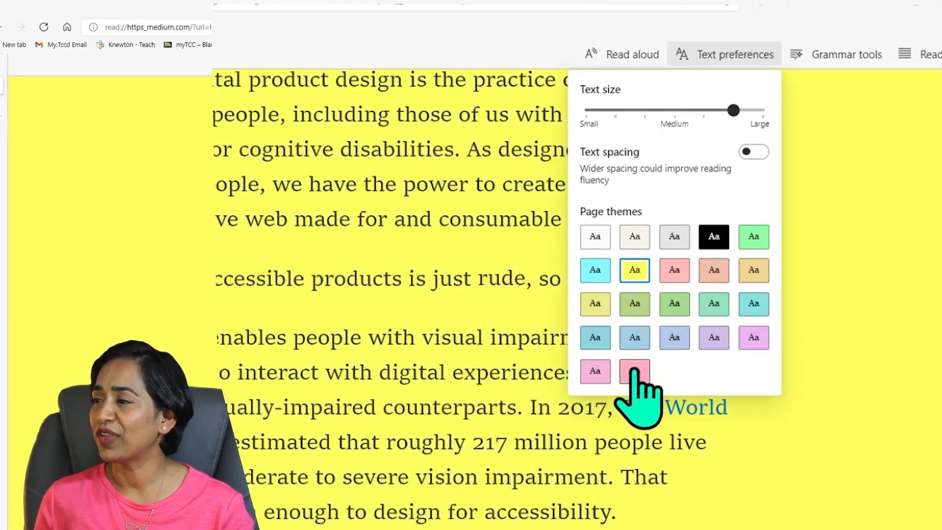
left_click(633, 371)
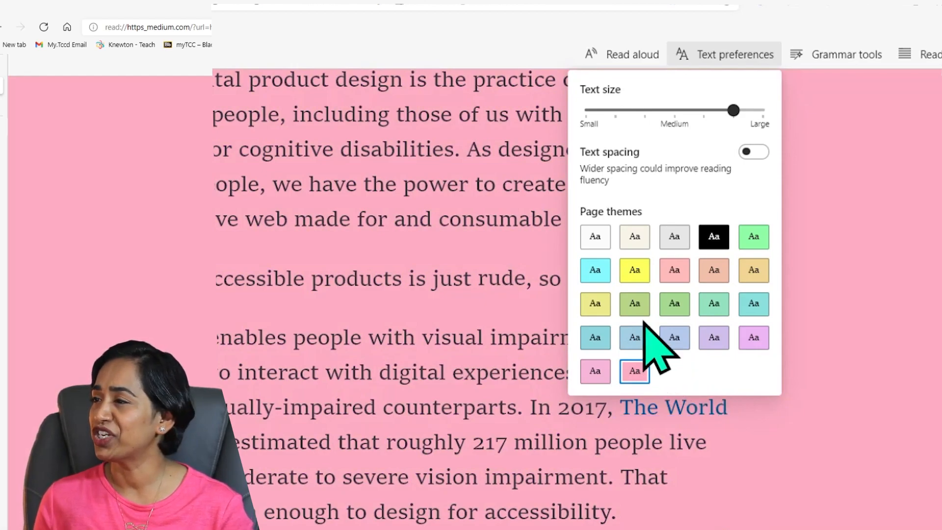
left_click(674, 237)
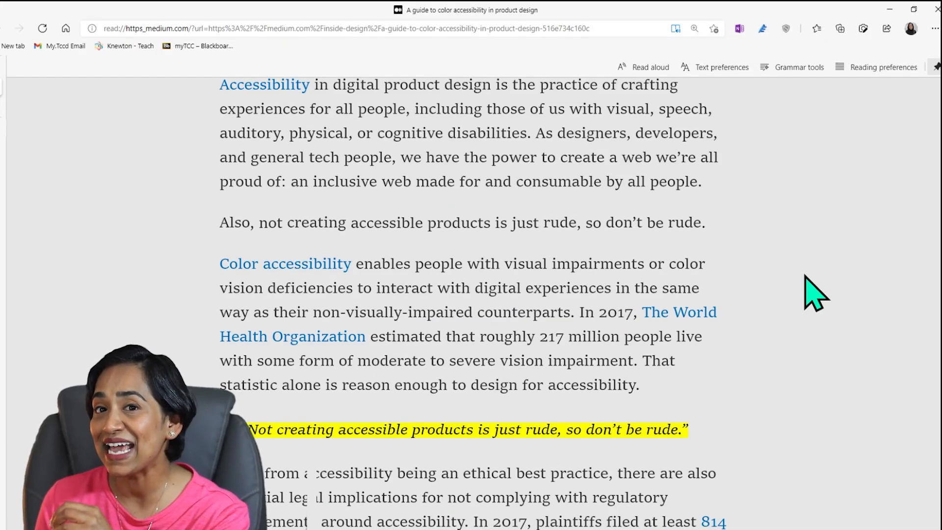
In Grammar tools, show syllable breaks and highlight verbs, adjectives and adverbs
left_click(799, 67)
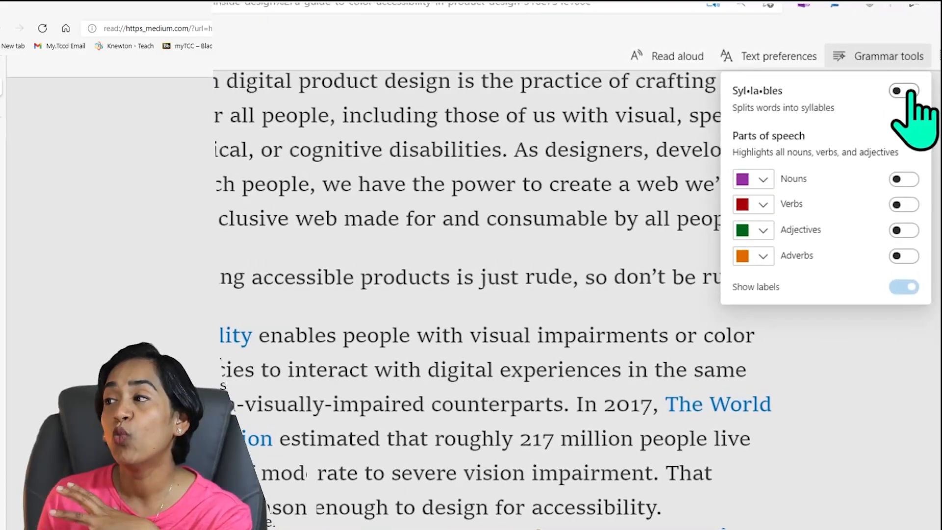
left_click(905, 90)
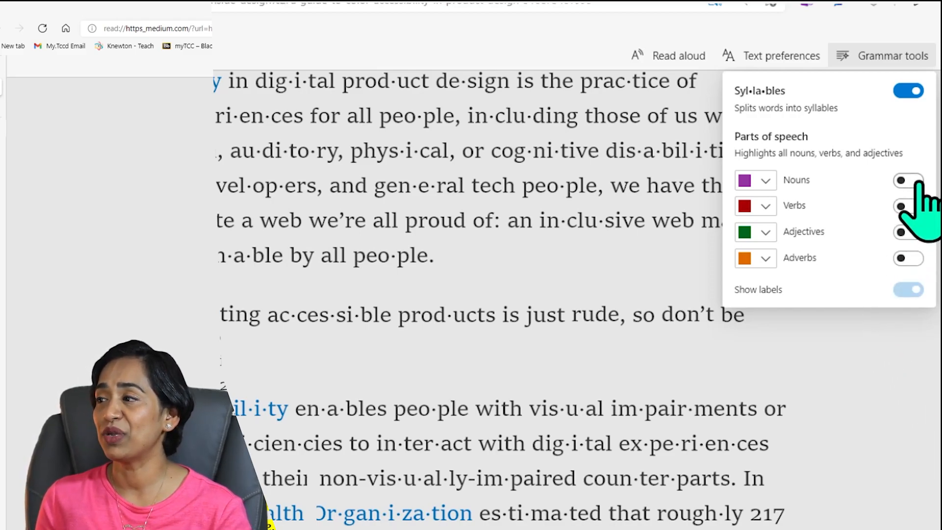
left_click(907, 181)
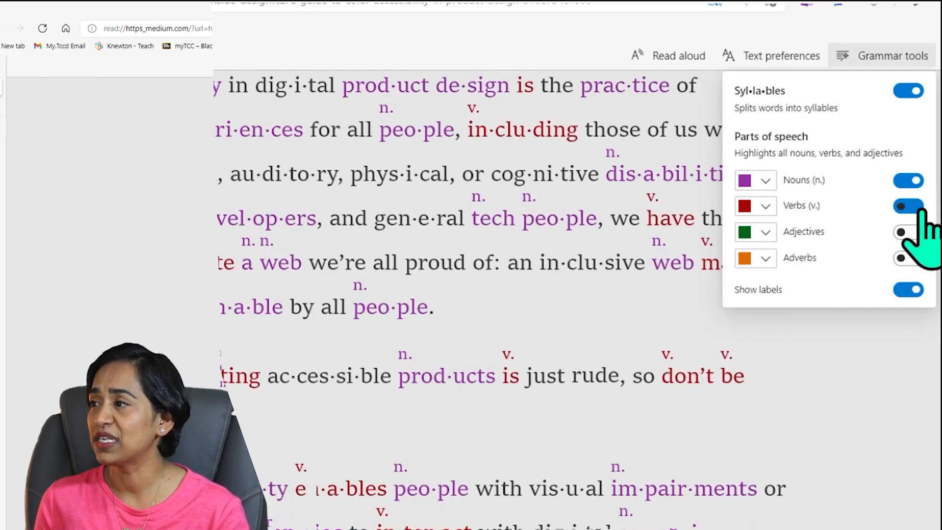
left_click(907, 231)
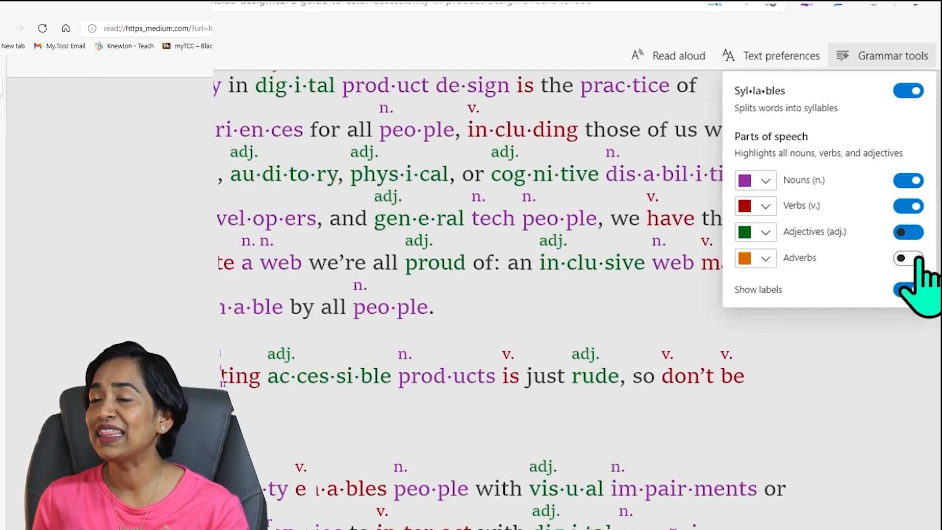
left_click(908, 257)
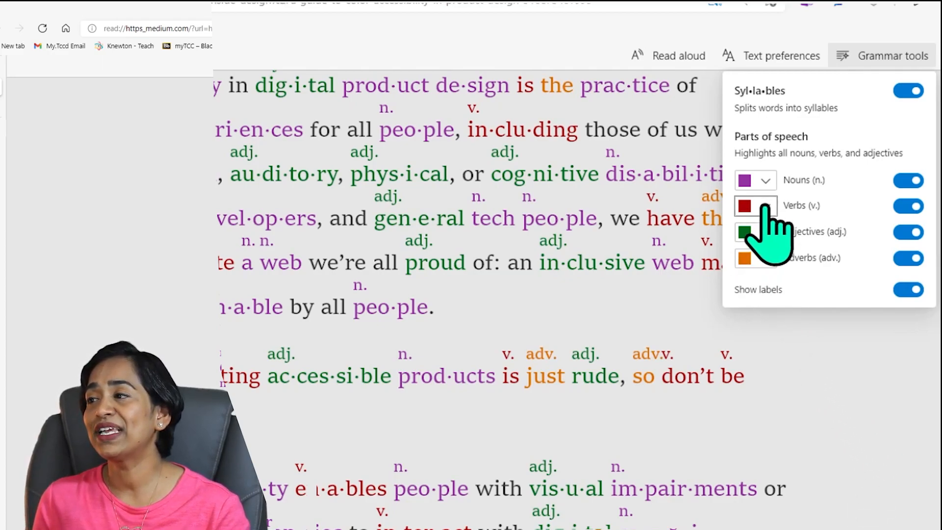
Change the verb colour to green, then switch the grammar markings off again
left_click(769, 206)
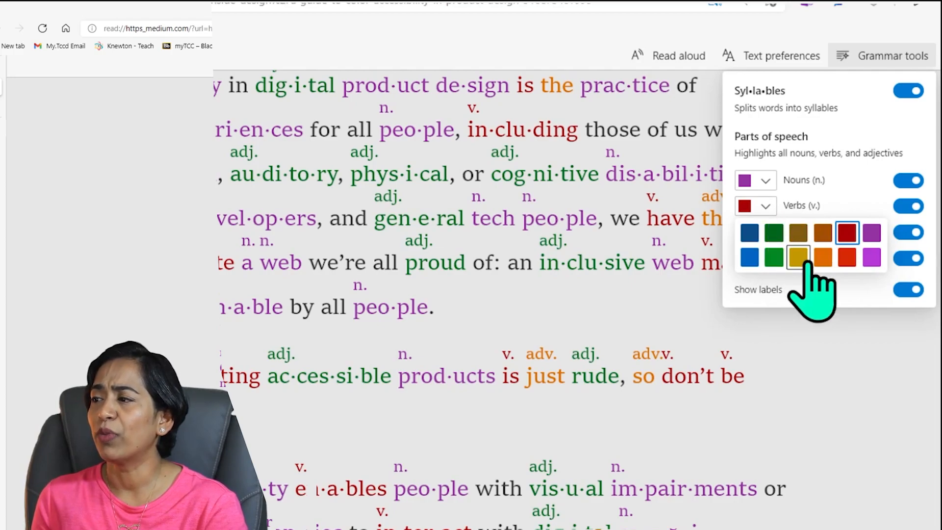
left_click(773, 258)
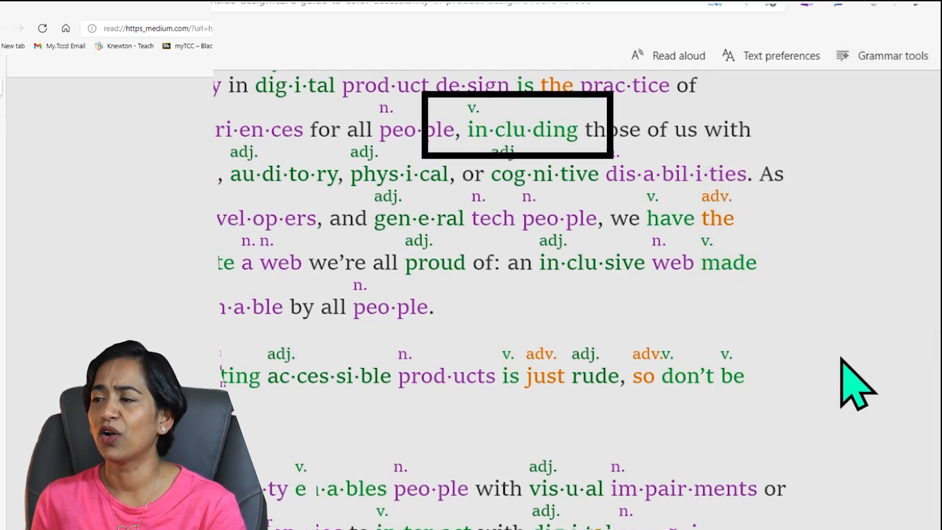
left_click(893, 55)
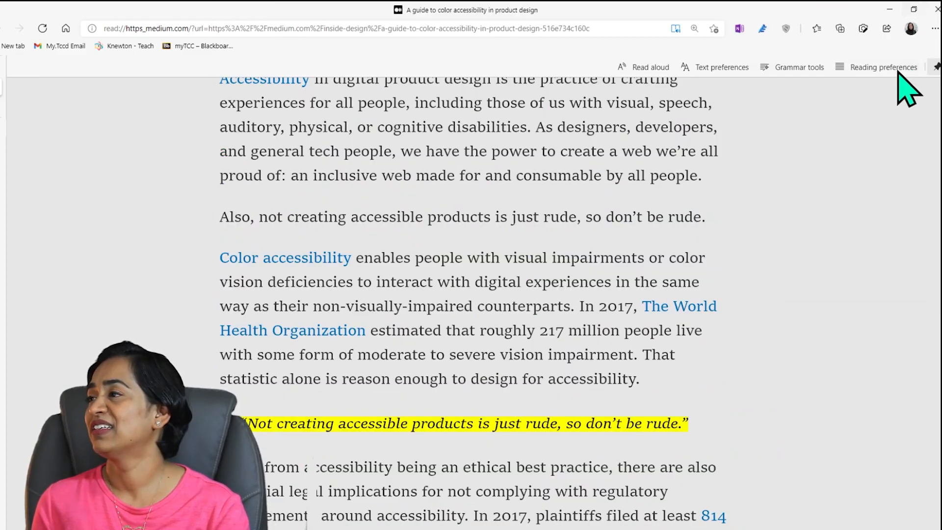
In Reading preferences, try one-line Line focus and then switch it off again
left_click(883, 66)
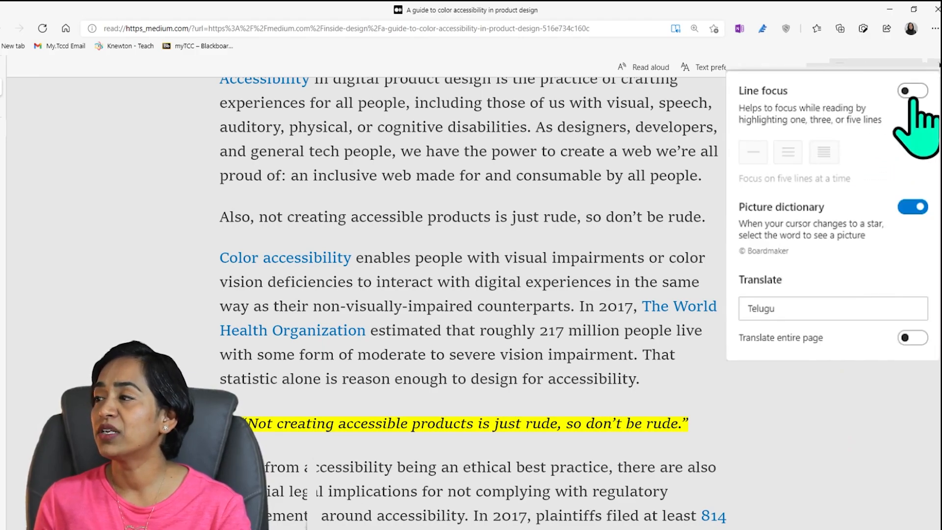
left_click(912, 90)
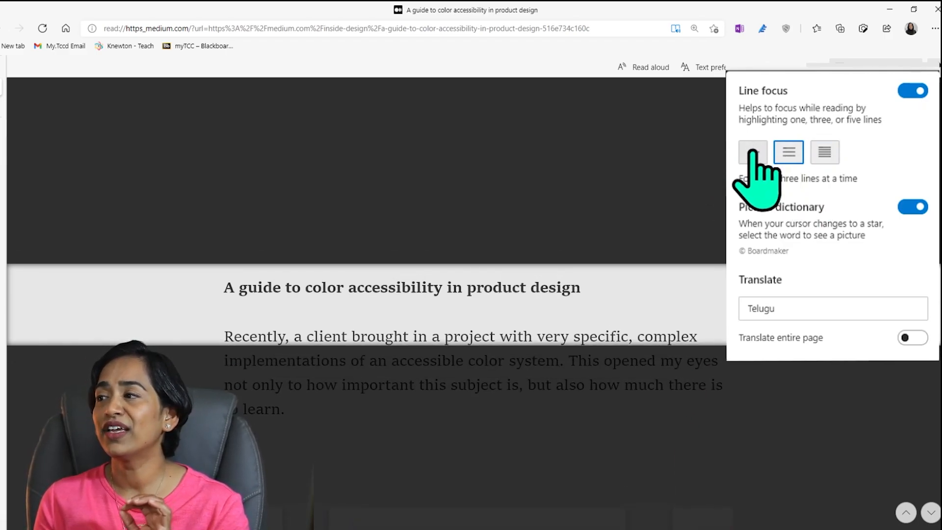
left_click(752, 152)
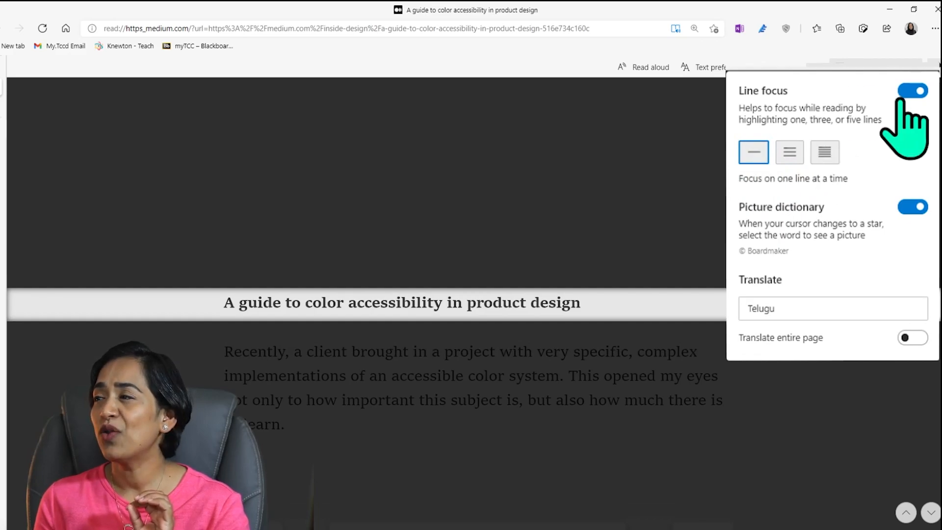
left_click(913, 90)
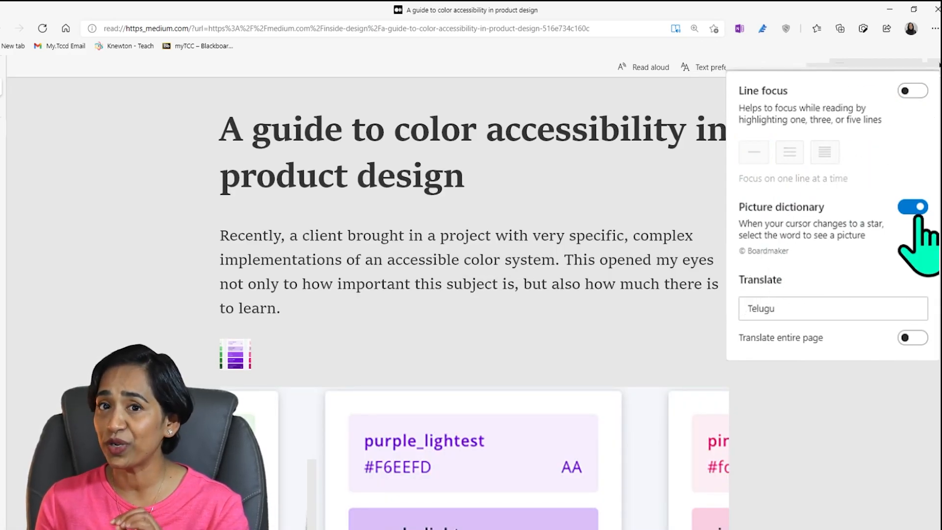
scroll("down", 3)
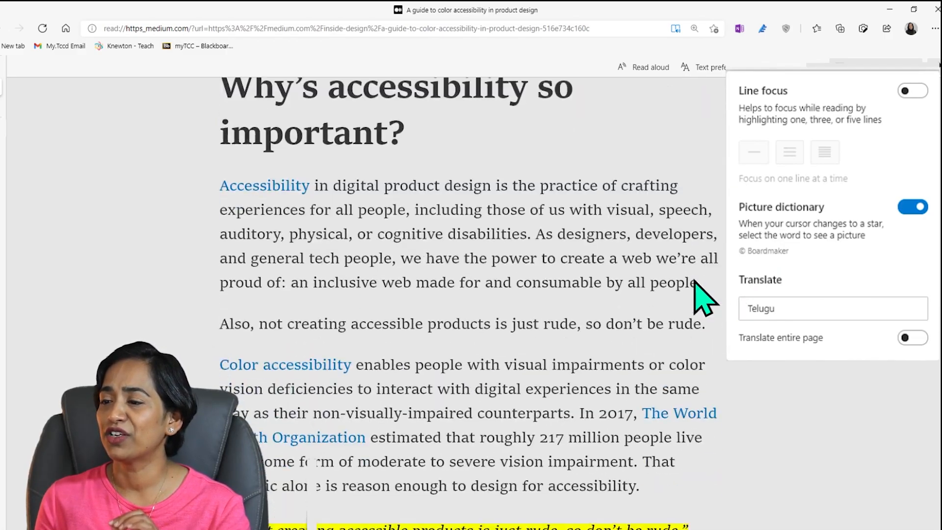
scroll("down", 3)
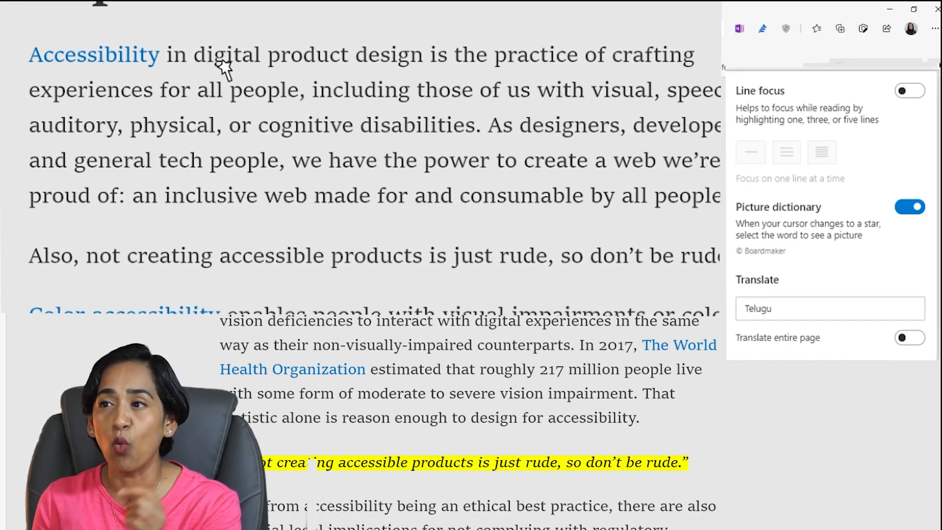
left_click(224, 55)
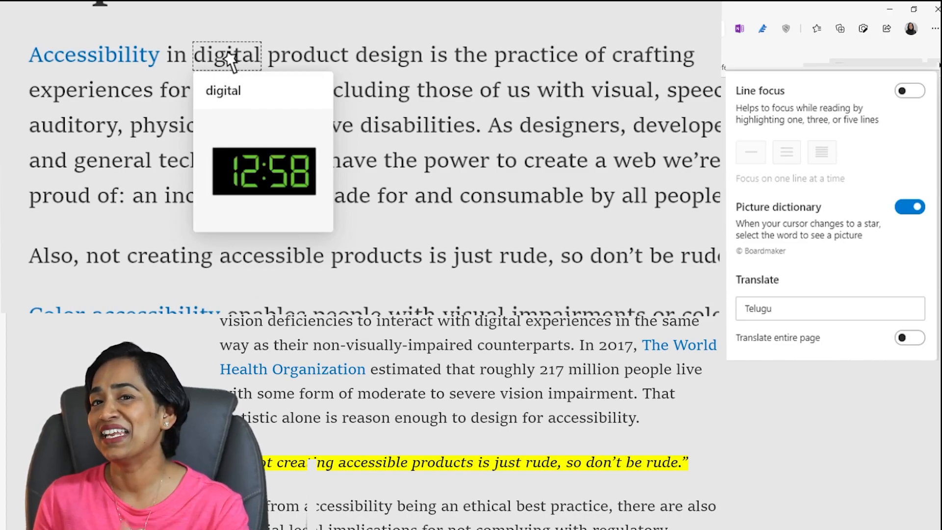
mouse_move(308, 53)
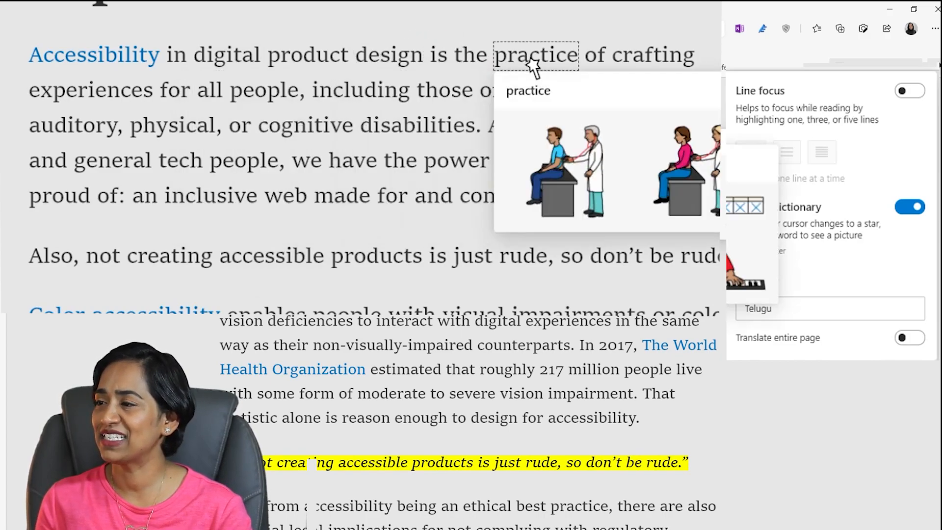
mouse_move(628, 53)
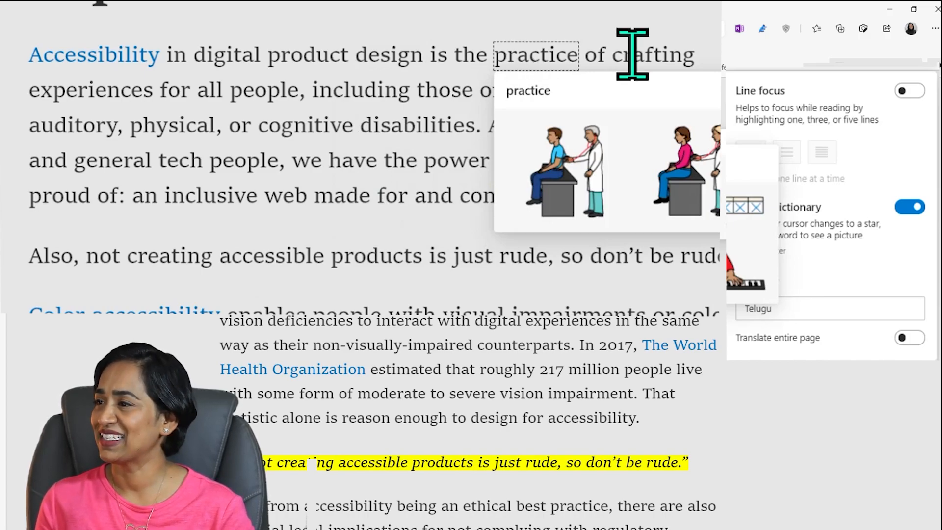
mouse_move(221, 166)
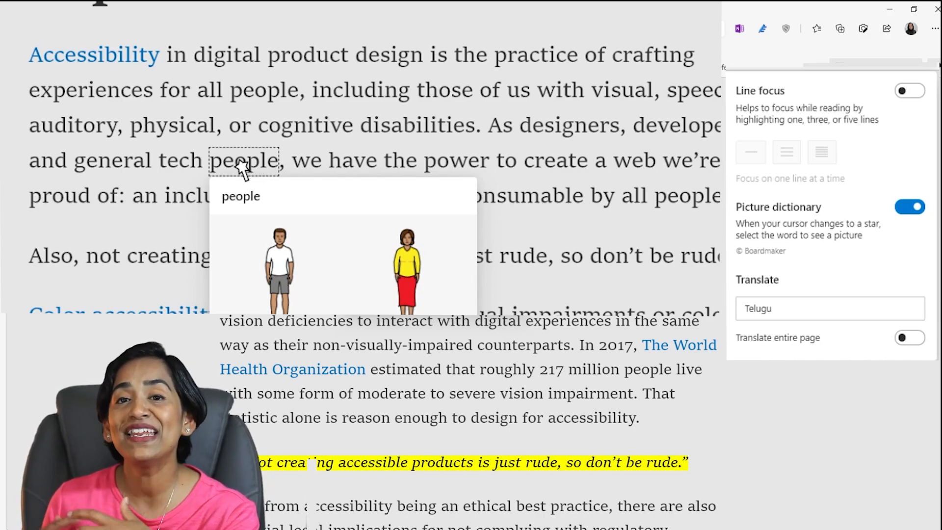
left_click(830, 308)
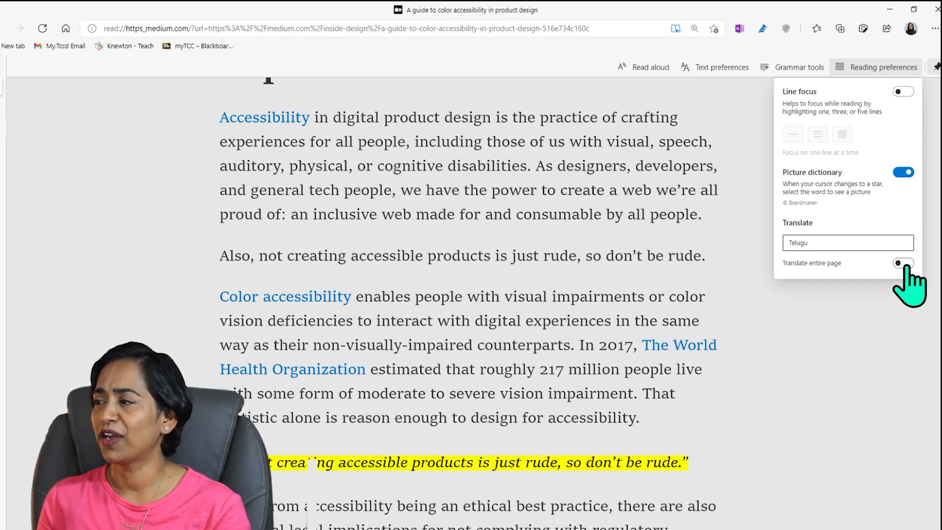
Switch on Translate entire page so the article reads in Telugu
left_click(904, 263)
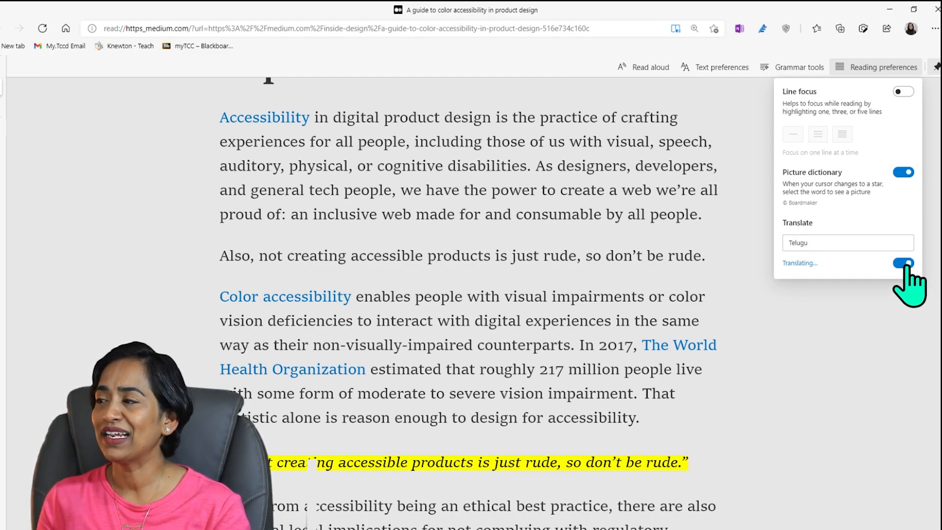
left_click(903, 263)
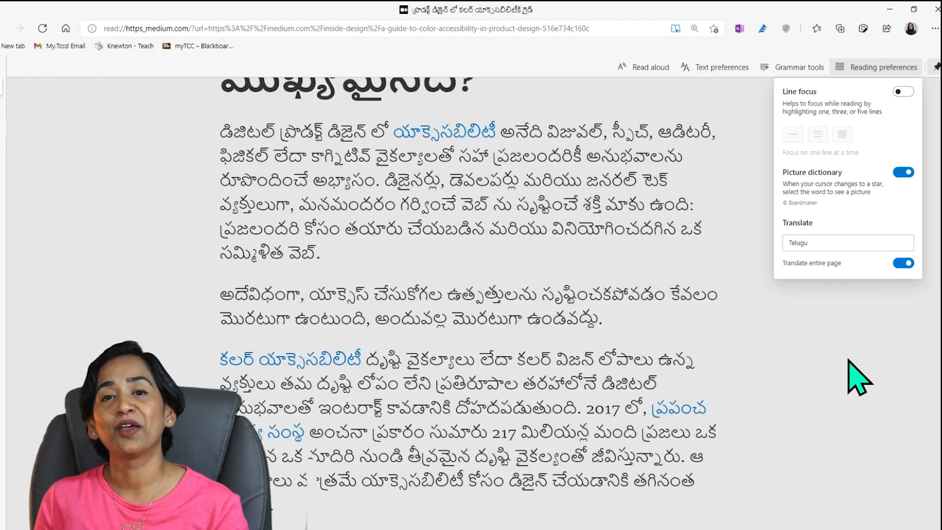
scroll("down", 3)
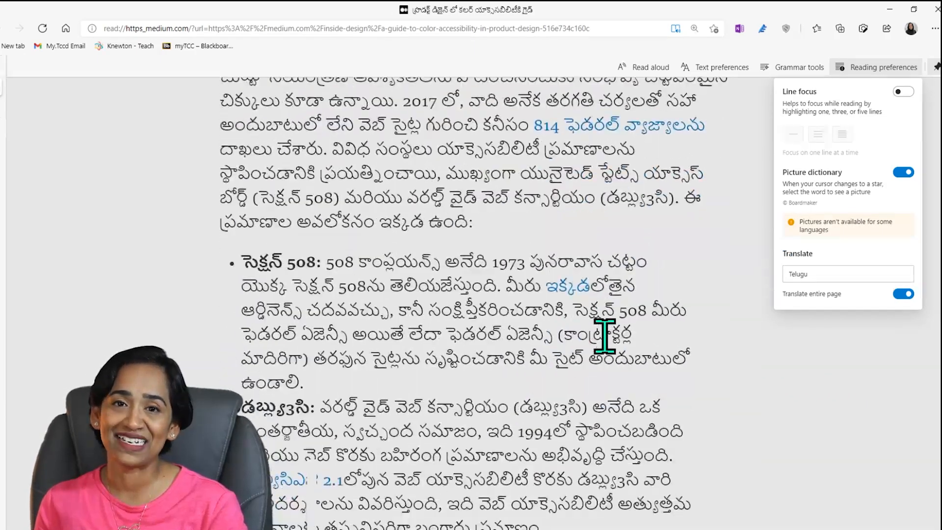
scroll("down", 3)
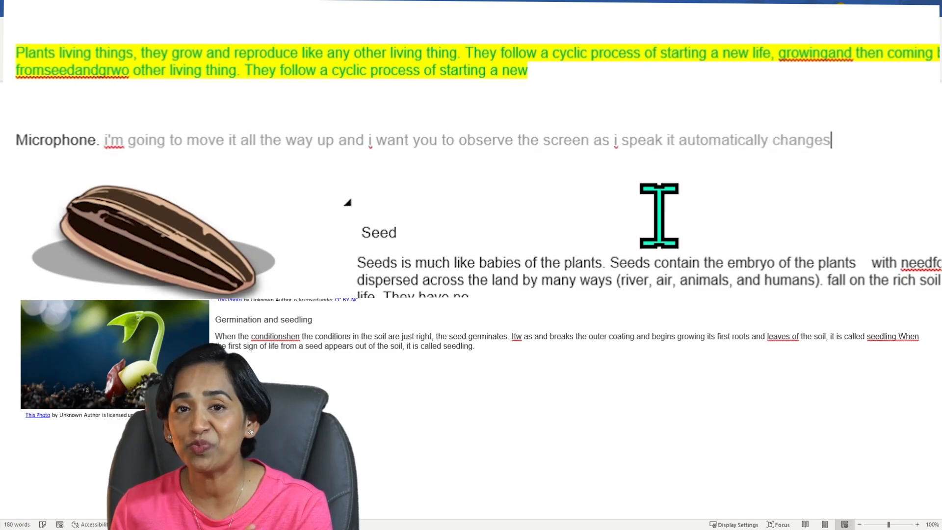
Dictate the sentence about speech appearing on screen into the plant document
type("my speech into")
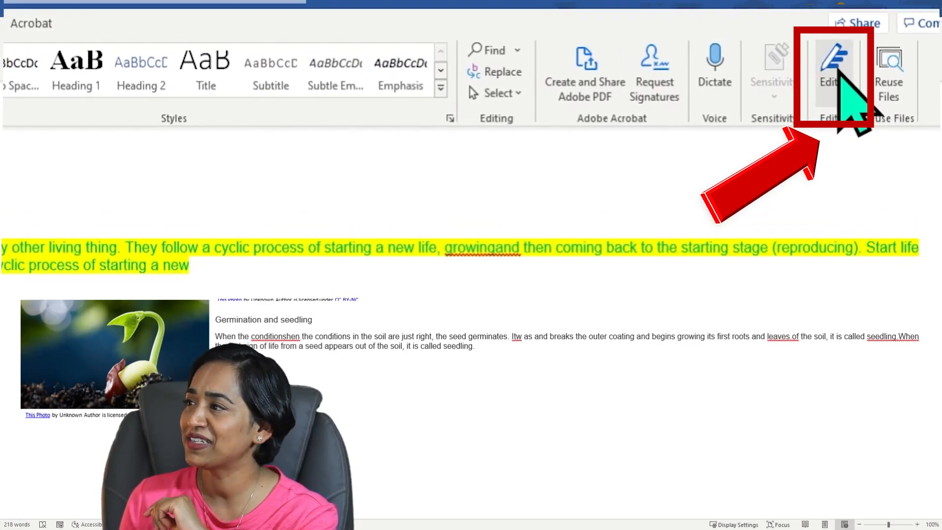
Start the Editor spelling and grammar review of the plant document
left_click(831, 64)
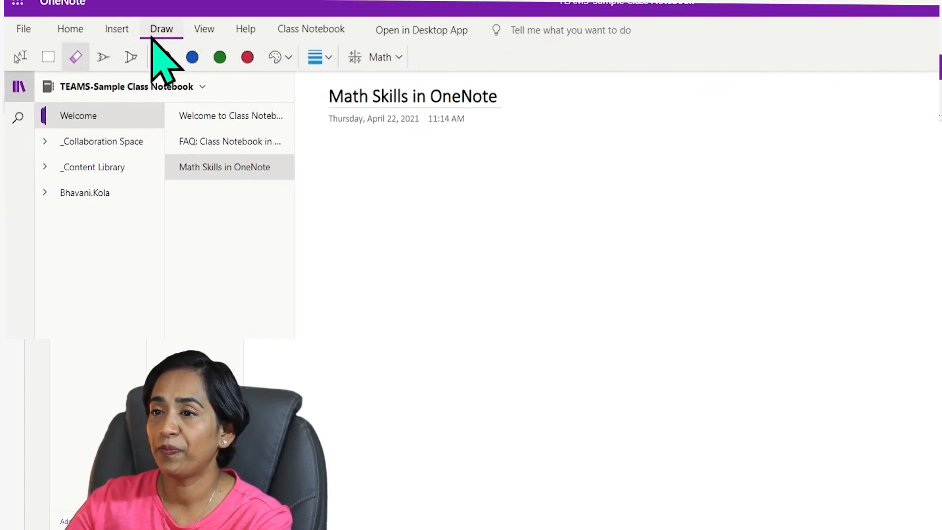
Handwrite x² + 5x − 9 = 0 with the pen and convert the ink to math
left_click(102, 57)
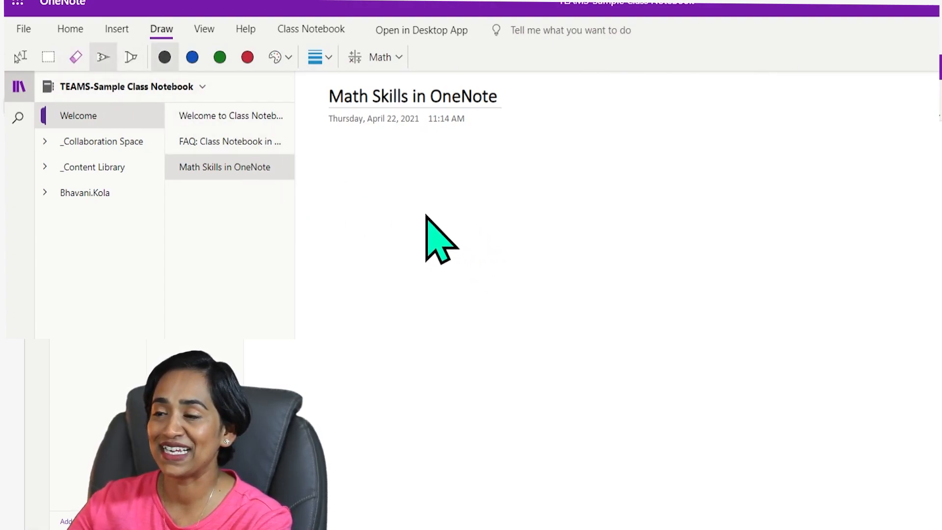
left_click_drag(399, 207, 433, 258)
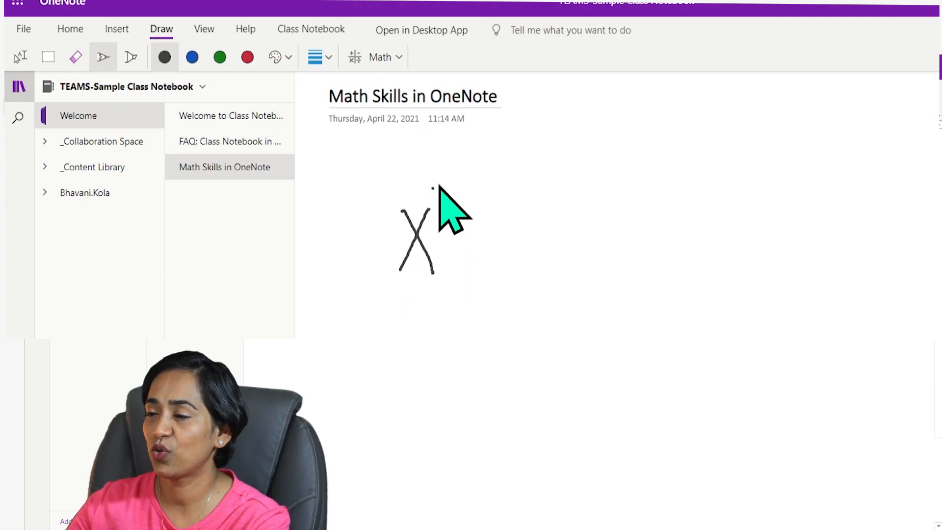
left_click_drag(438, 187, 535, 240)
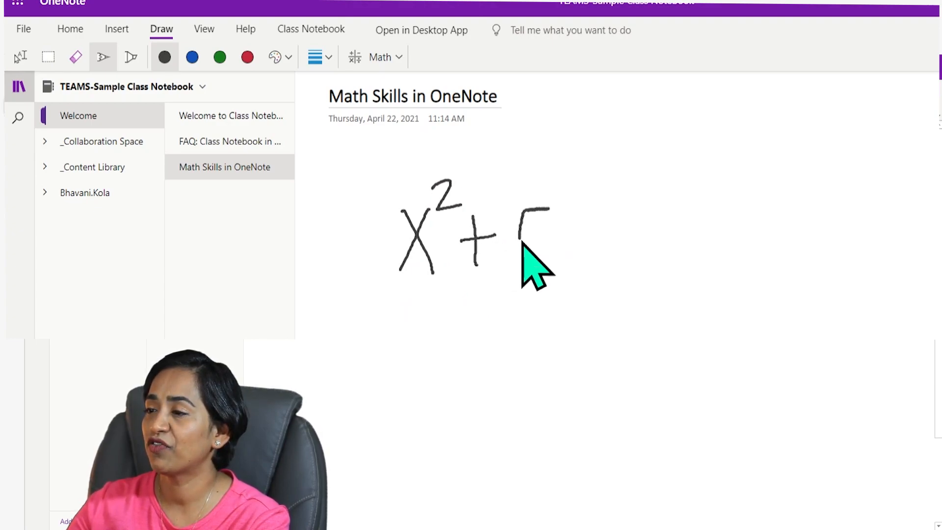
left_click_drag(510, 229, 649, 229)
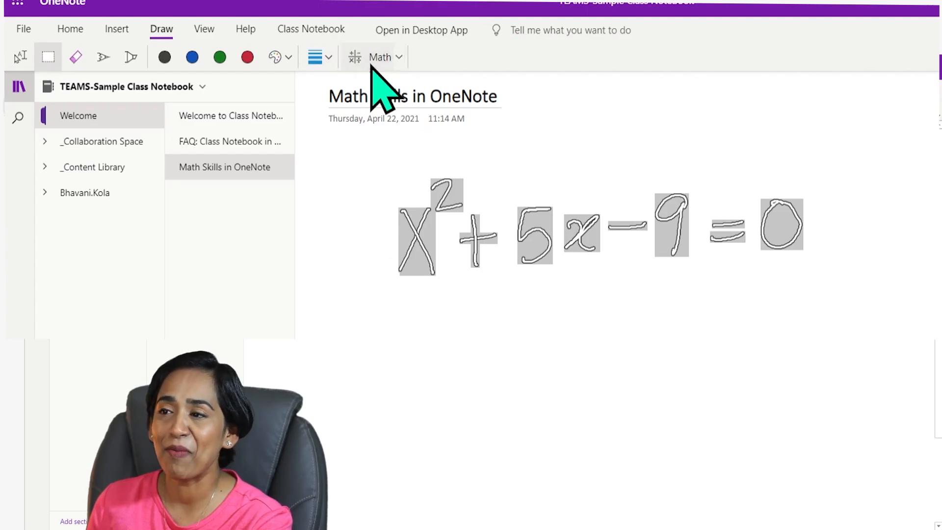
left_click(379, 57)
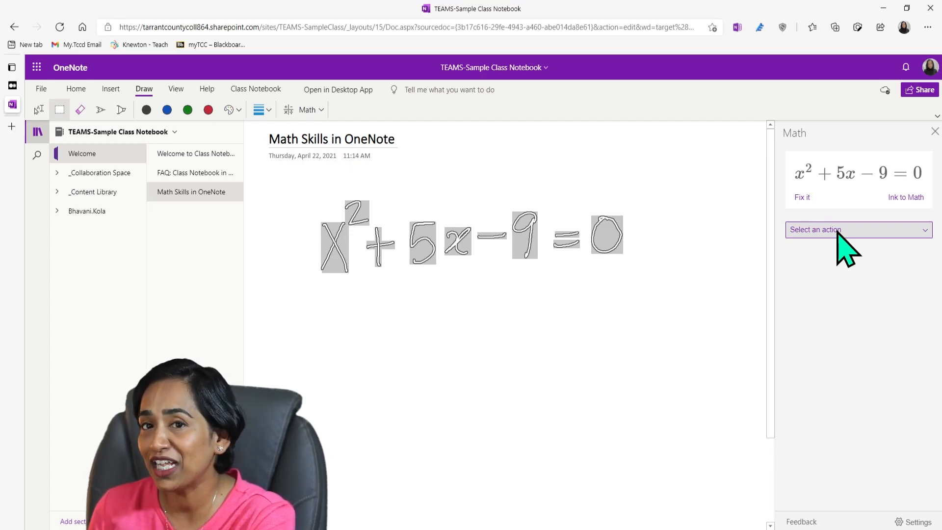
mouse_move(935, 257)
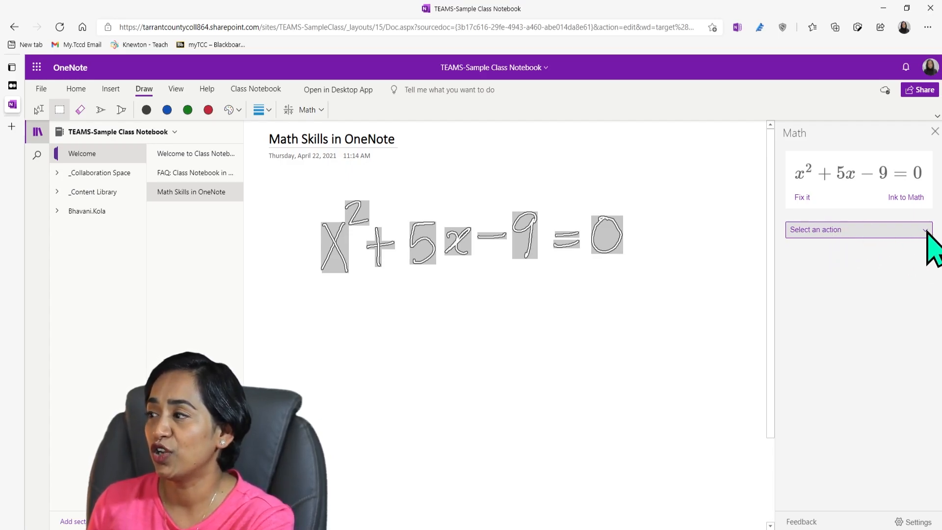
mouse_move(855, 286)
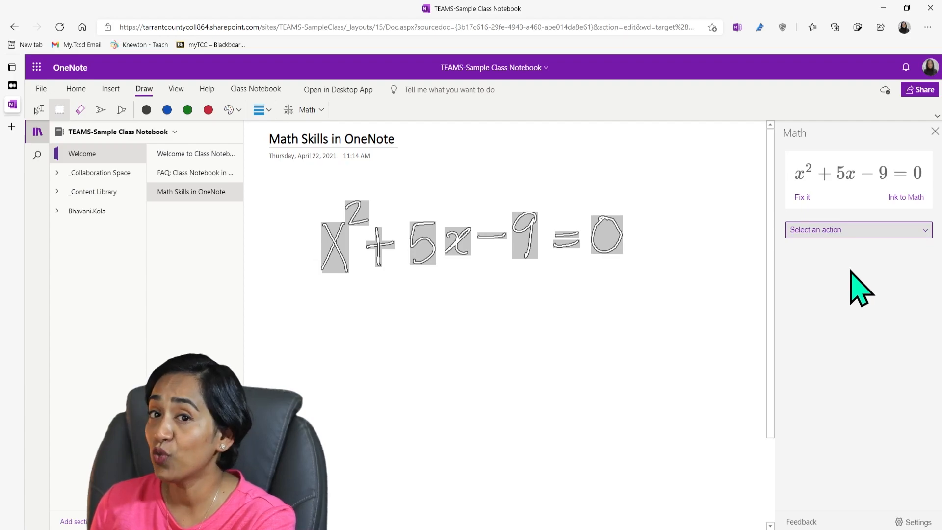
Solve the equation for x, giving x ≈ 1.40512 and x ≈ −6.40512, and show the steps
left_click(859, 230)
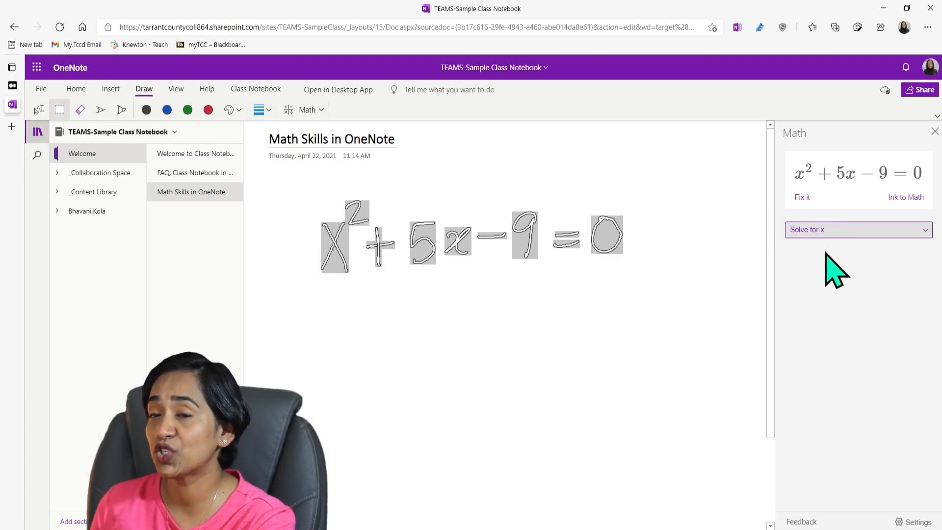
left_click(859, 229)
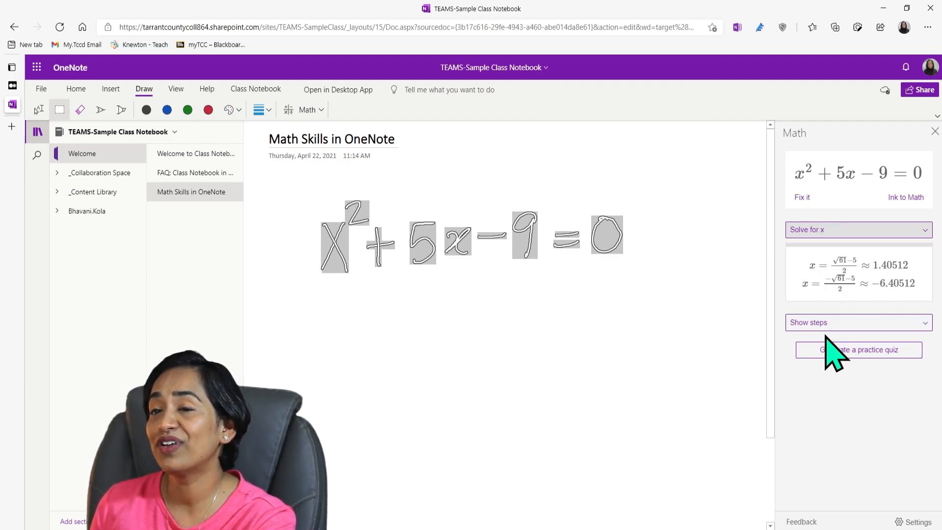
mouse_move(940, 350)
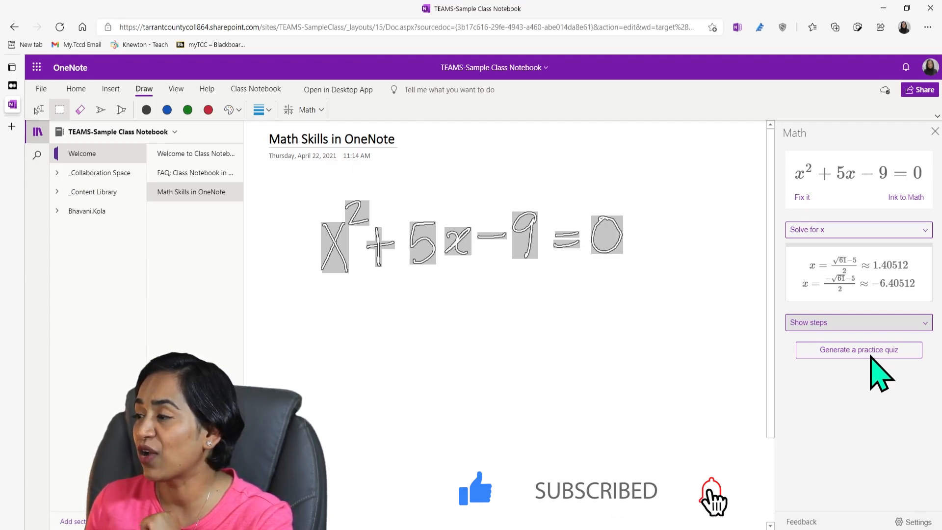
left_click(858, 322)
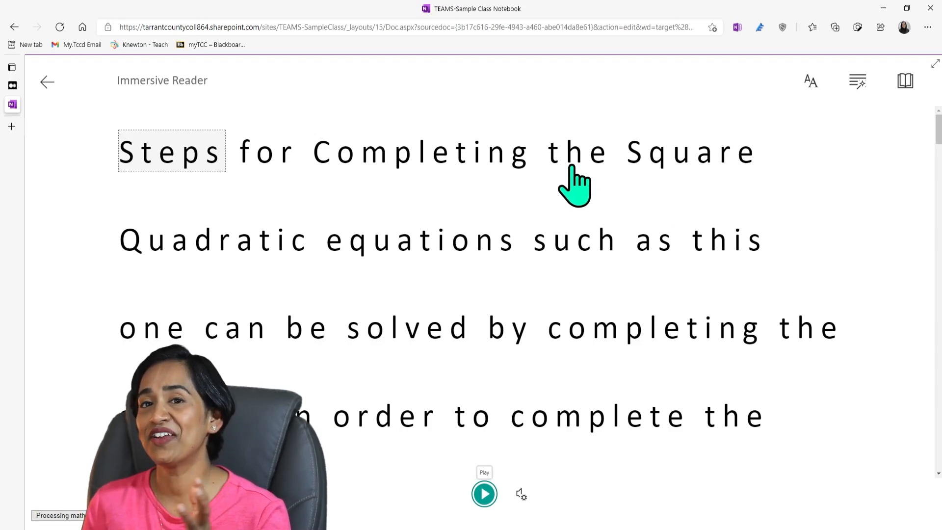
mouse_move(904, 79)
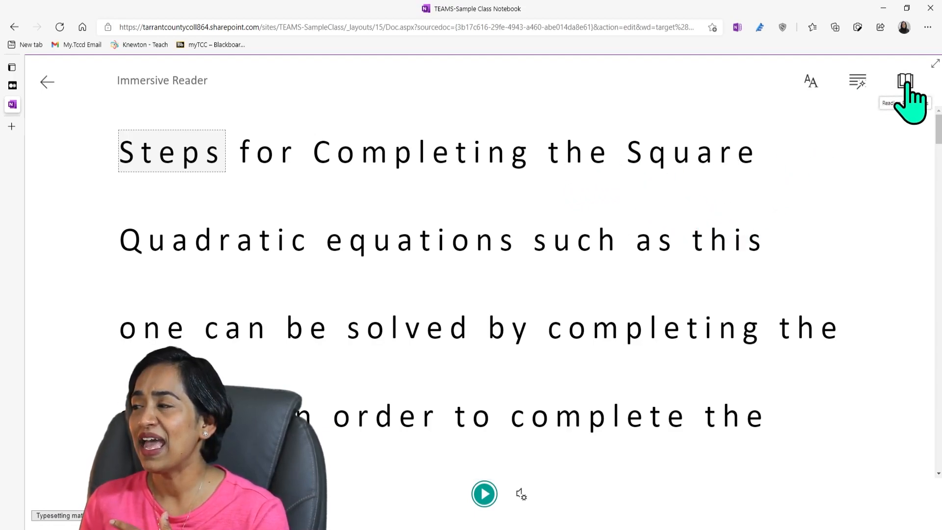
Show the reading preferences with translation options for the completing-the-square steps
left_click(900, 79)
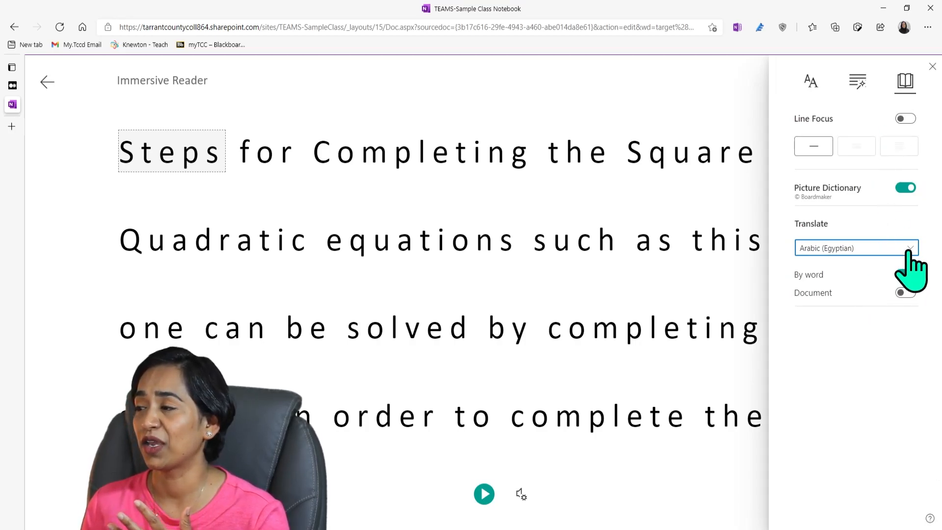
Try word-by-word and whole-document Arabic (Egyptian) translation, then switch both off and return to English
left_click(905, 275)
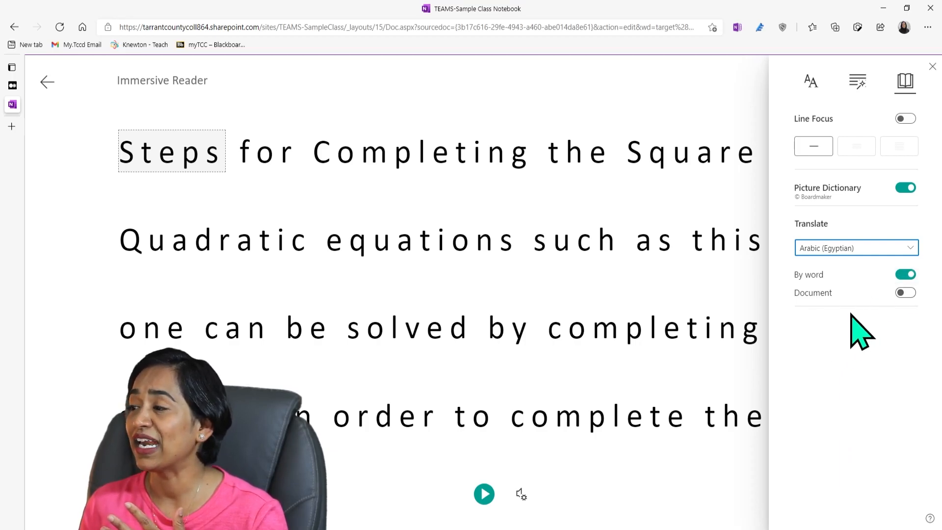
left_click(904, 292)
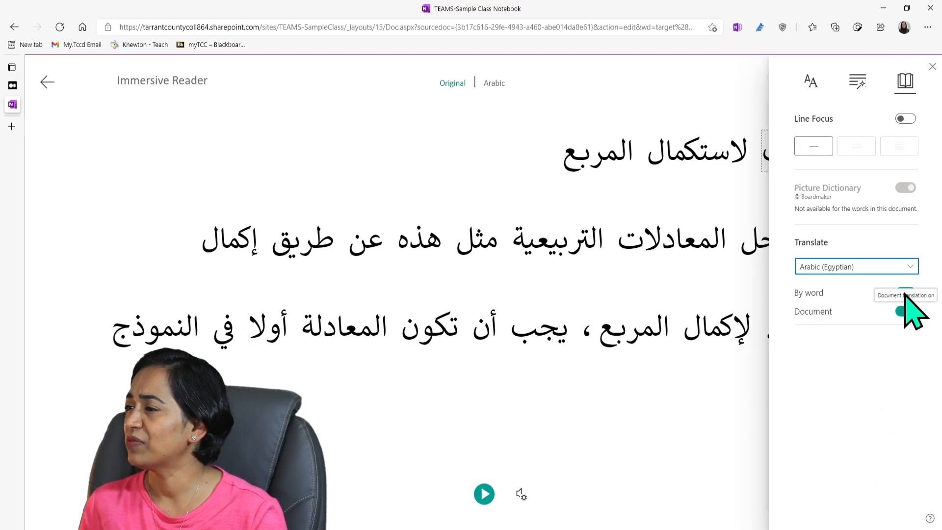
left_click(903, 311)
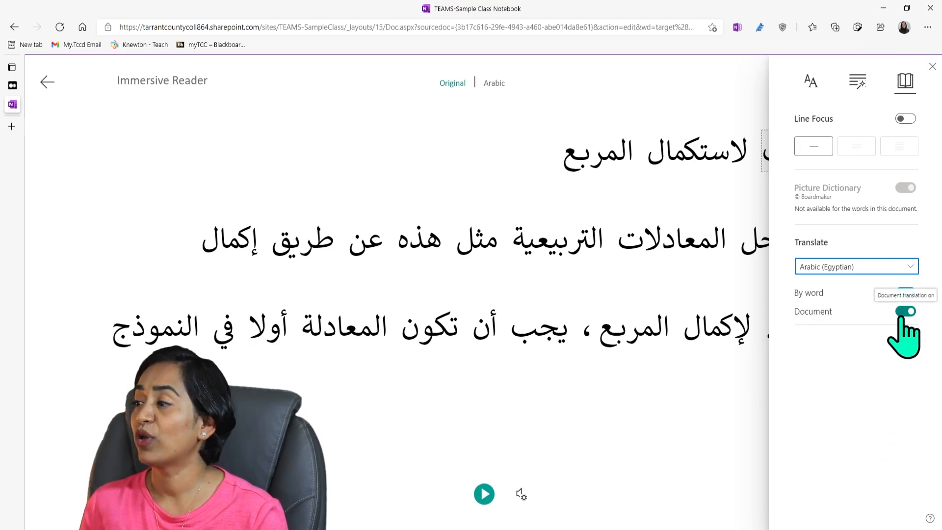
left_click(905, 311)
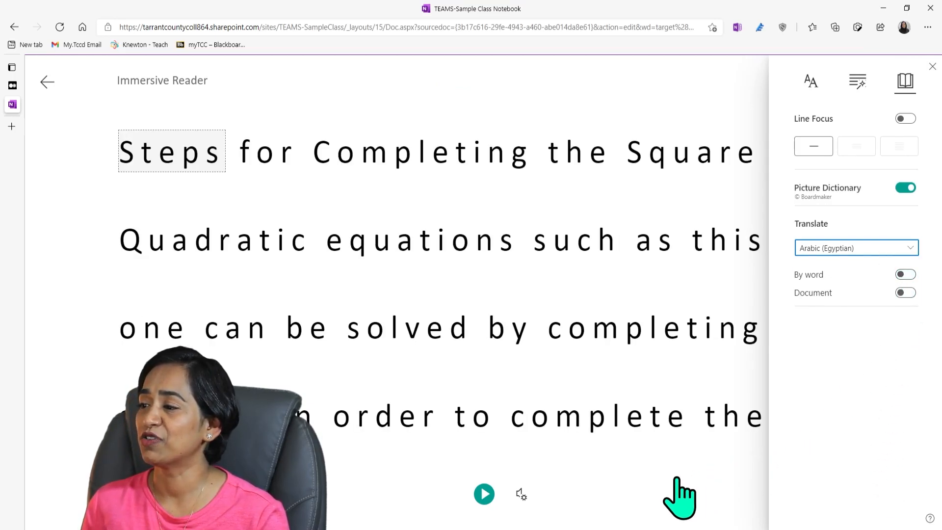
mouse_move(932, 67)
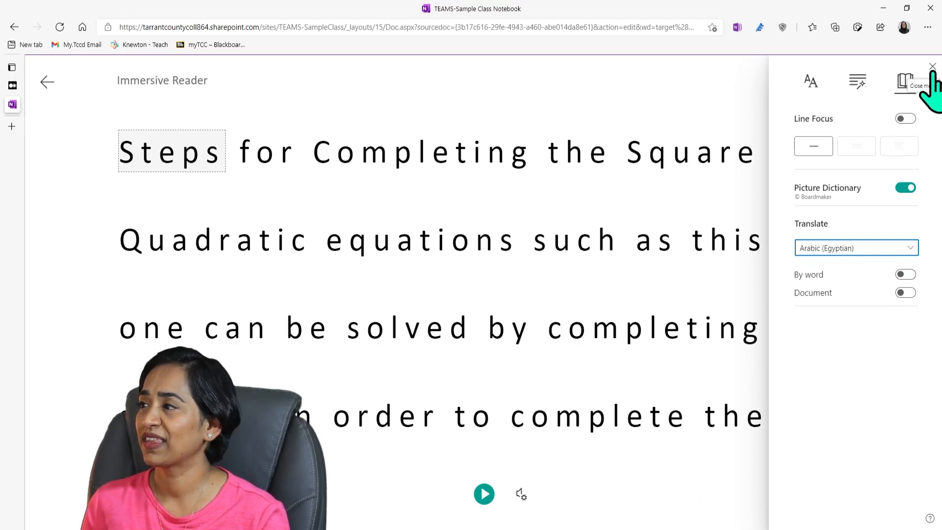
left_click(932, 67)
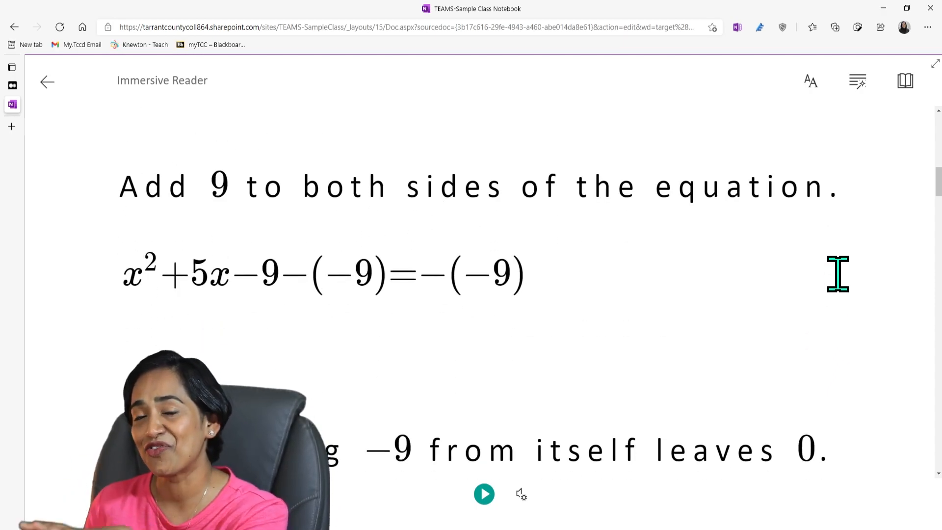
Scroll down the Immersive Reader to the step adding 9 to both sides
scroll("down", 3)
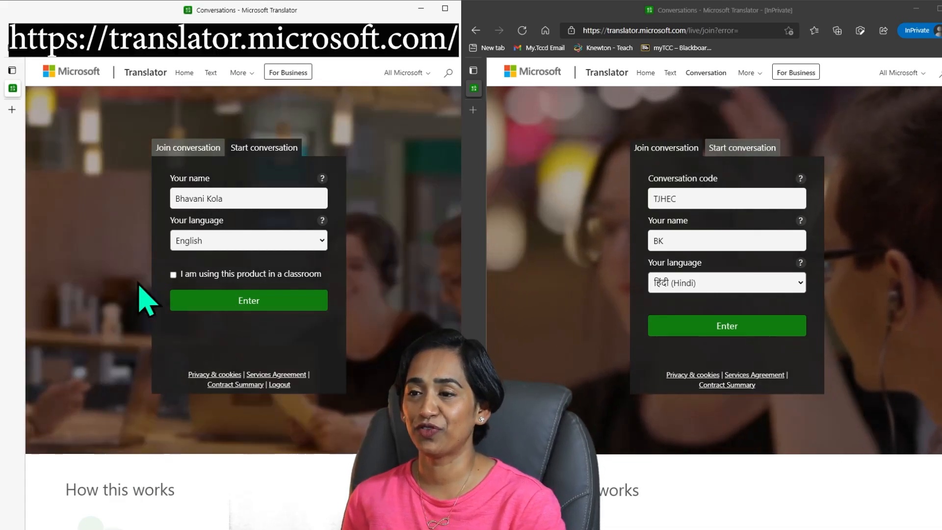
Mark the conversation as classroom use and enter as presenter, producing code HUCZL
left_click(249, 198)
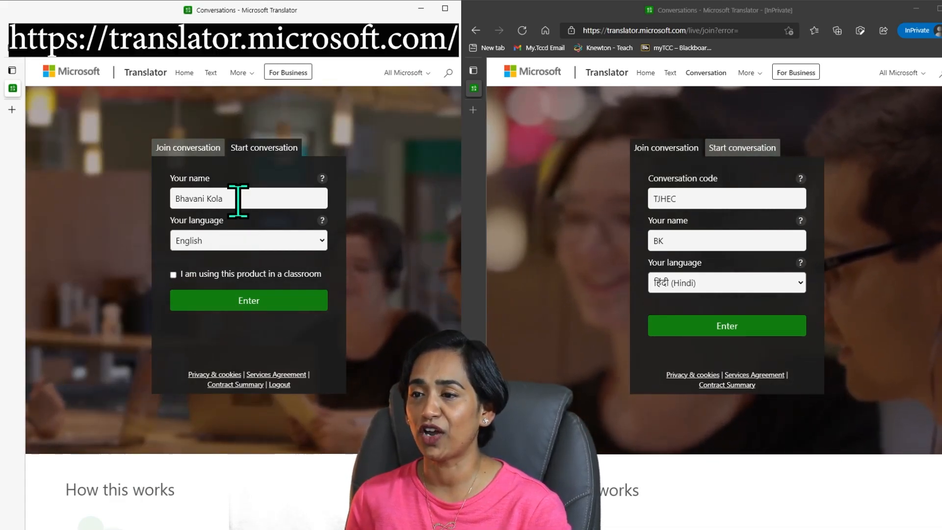
left_click(172, 274)
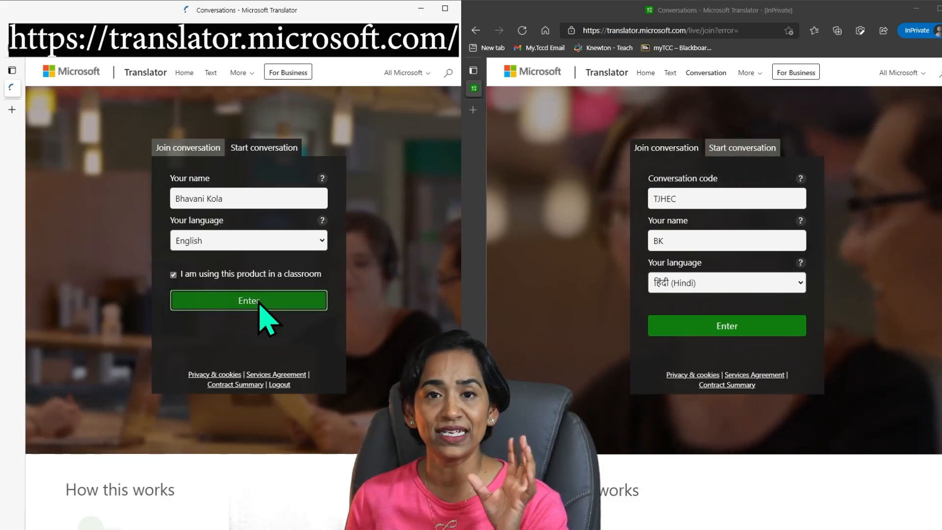
left_click(248, 300)
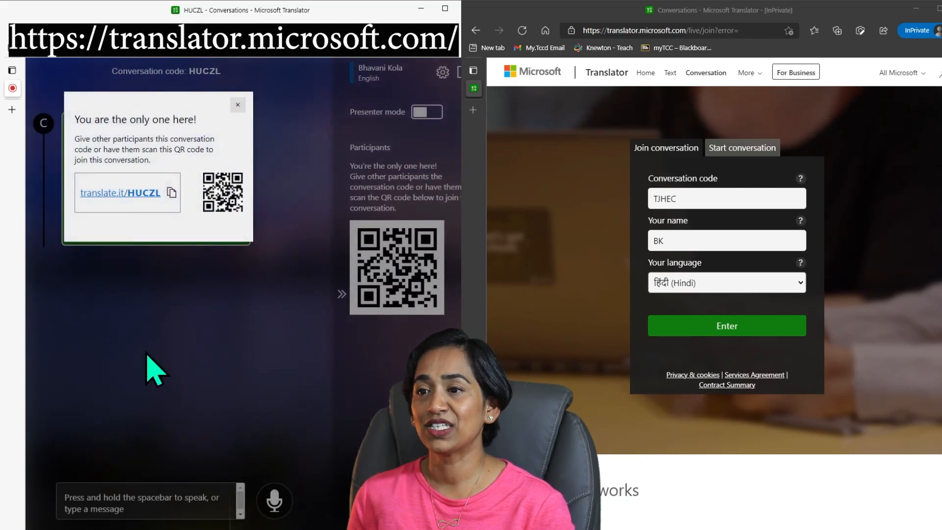
Turn on presenter mode and fill the student's join form with code HUCZL and Hindi
left_click(426, 112)
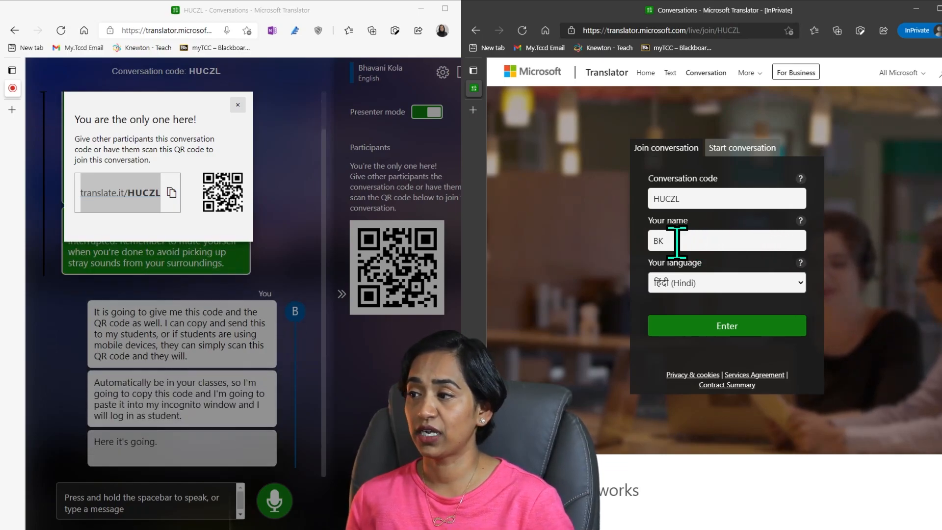
left_click(726, 282)
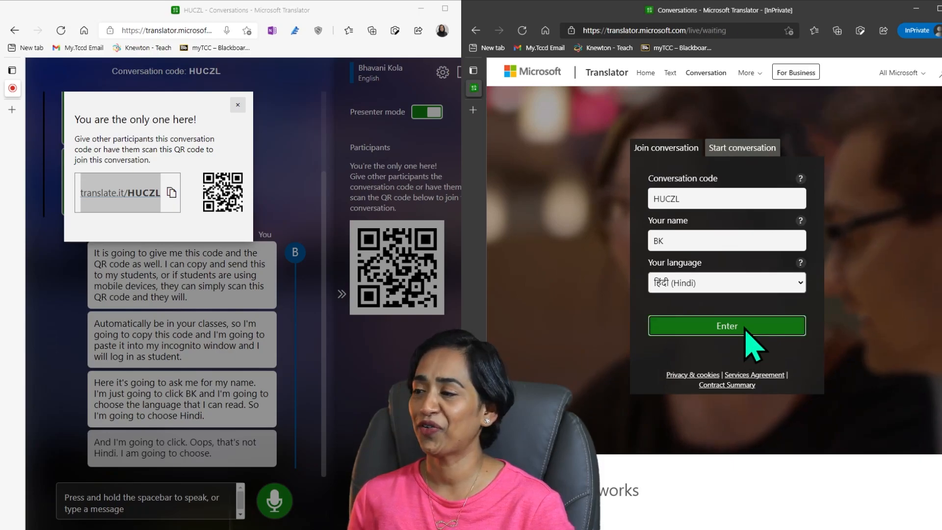
Join as the student, then show the instructor's mute and lock settings and close them
left_click(726, 325)
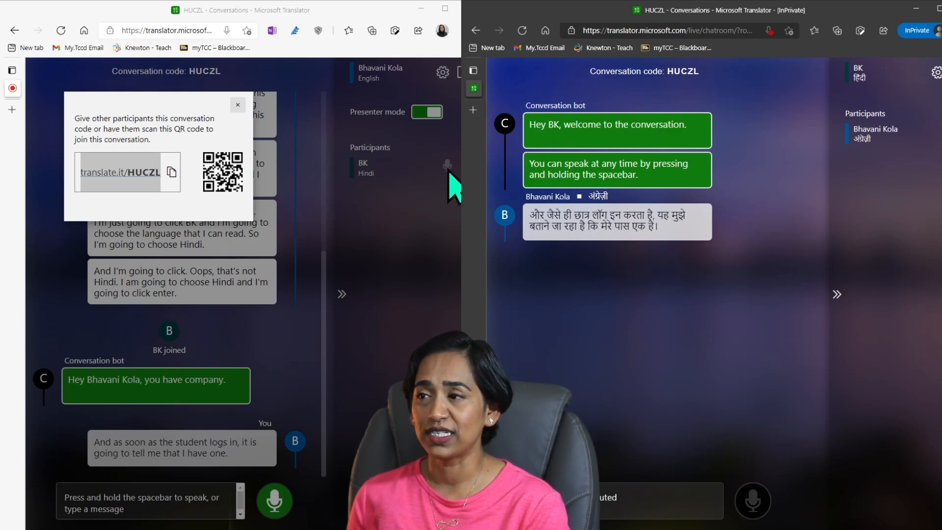
left_click(441, 72)
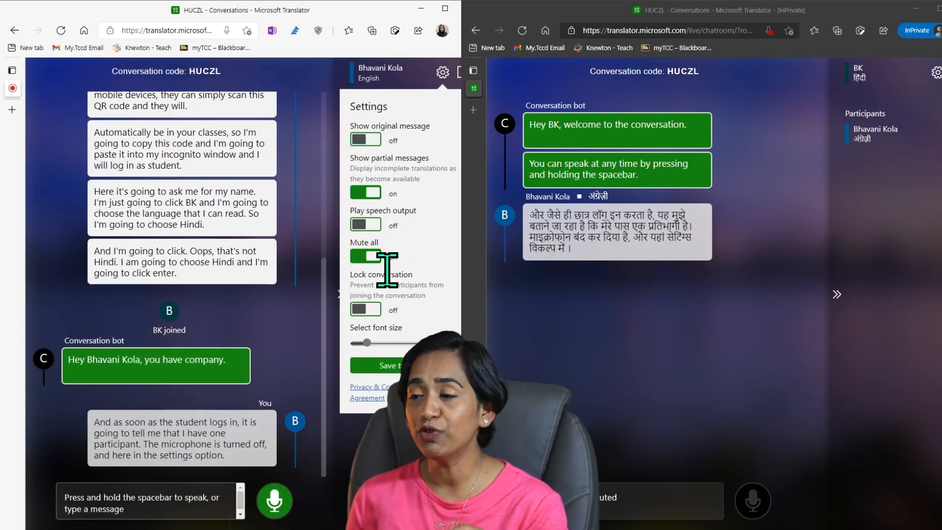
left_click(365, 257)
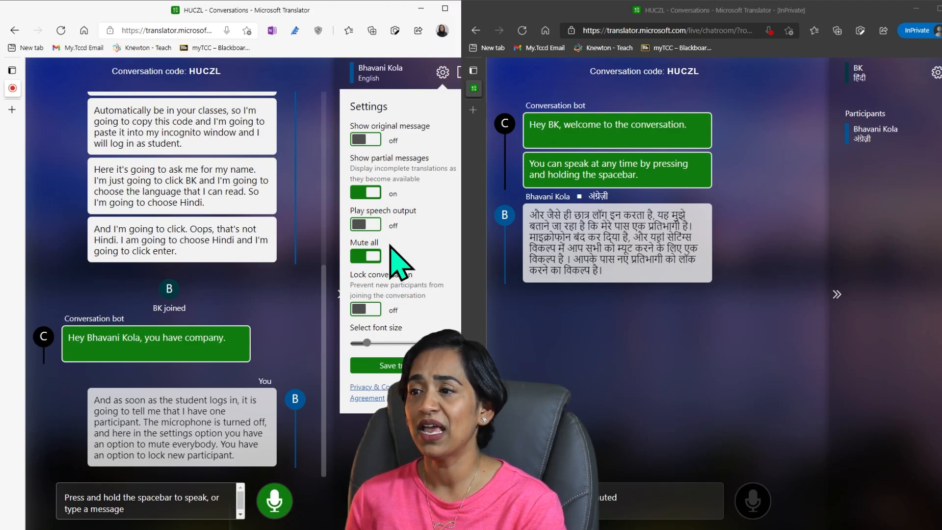
left_click(365, 256)
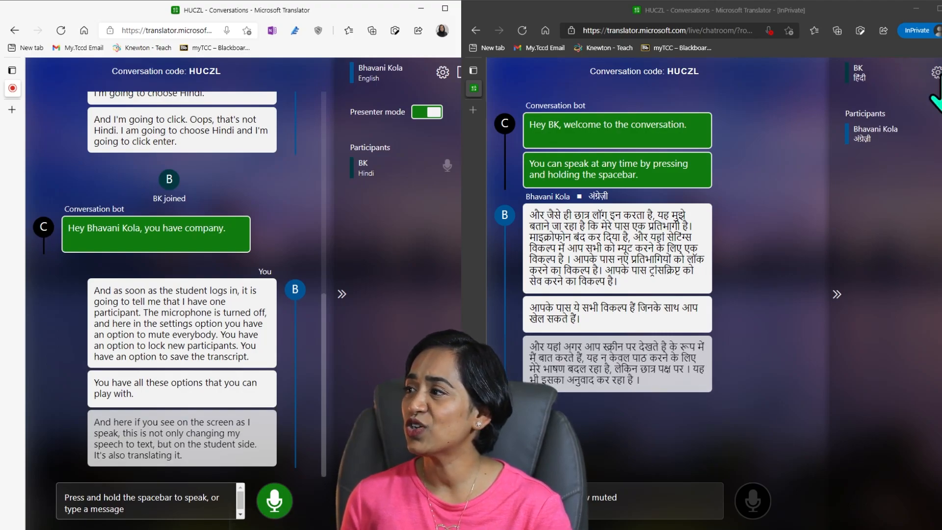
Show the student's settings with options like Save transcript, then close them
left_click(936, 74)
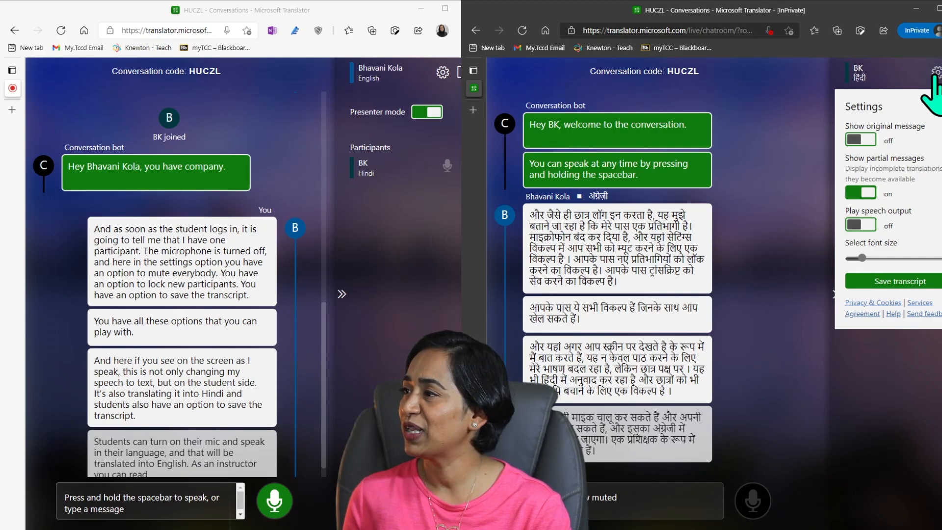
left_click(937, 74)
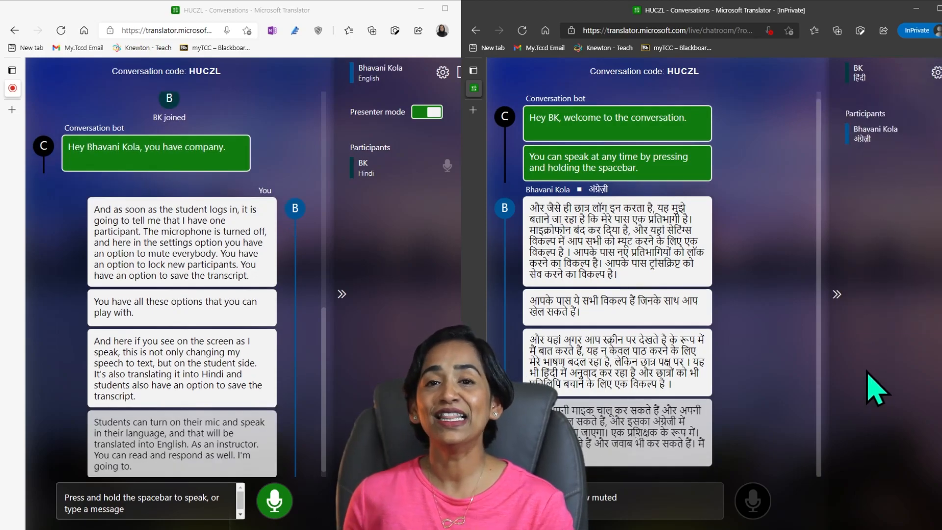